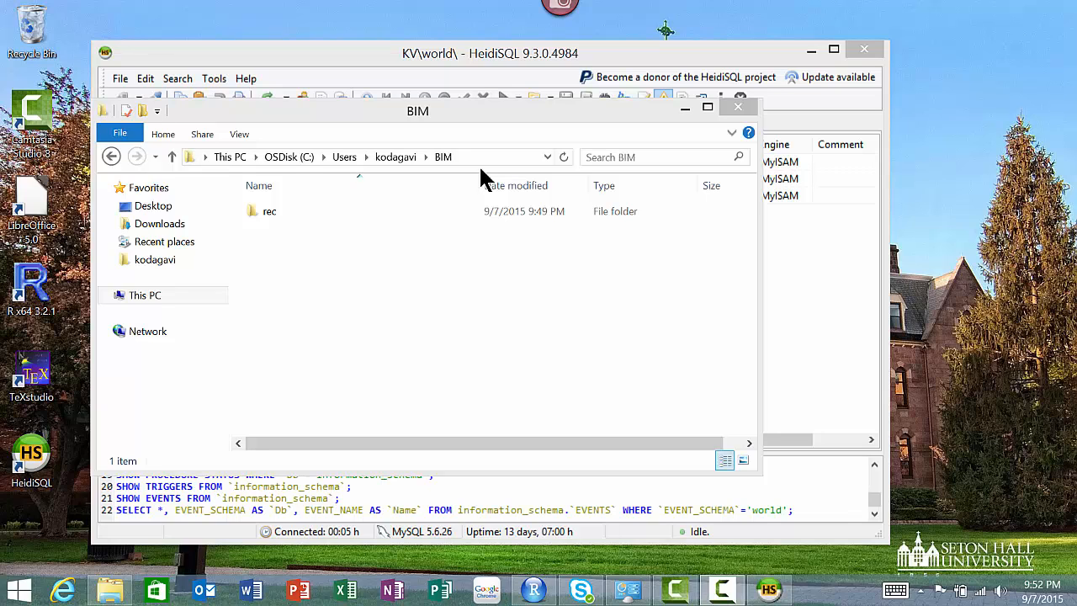
mouse_move(576, 244)
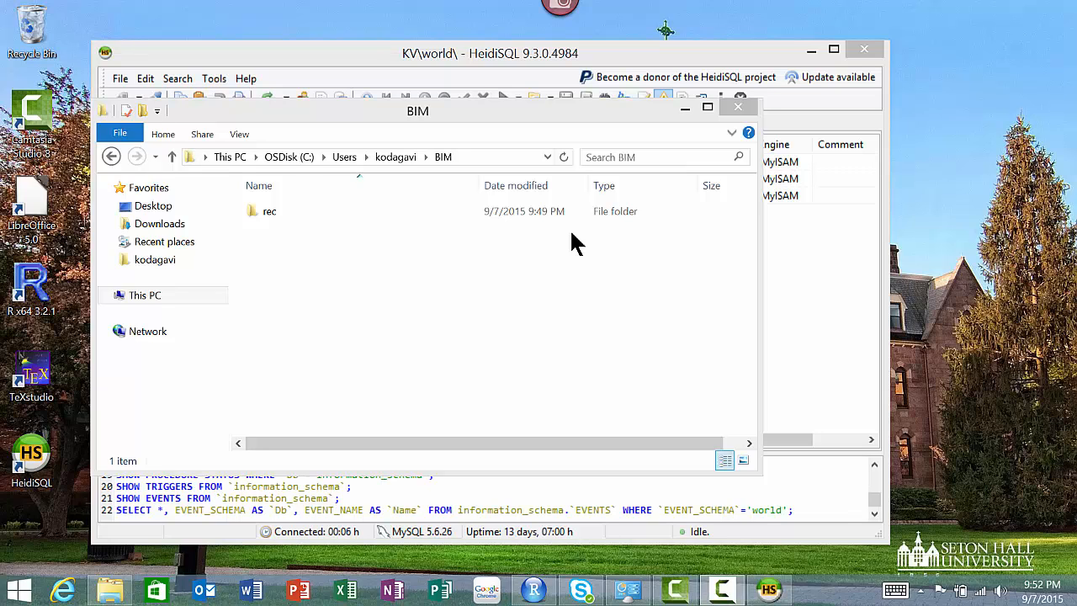
mouse_move(749, 322)
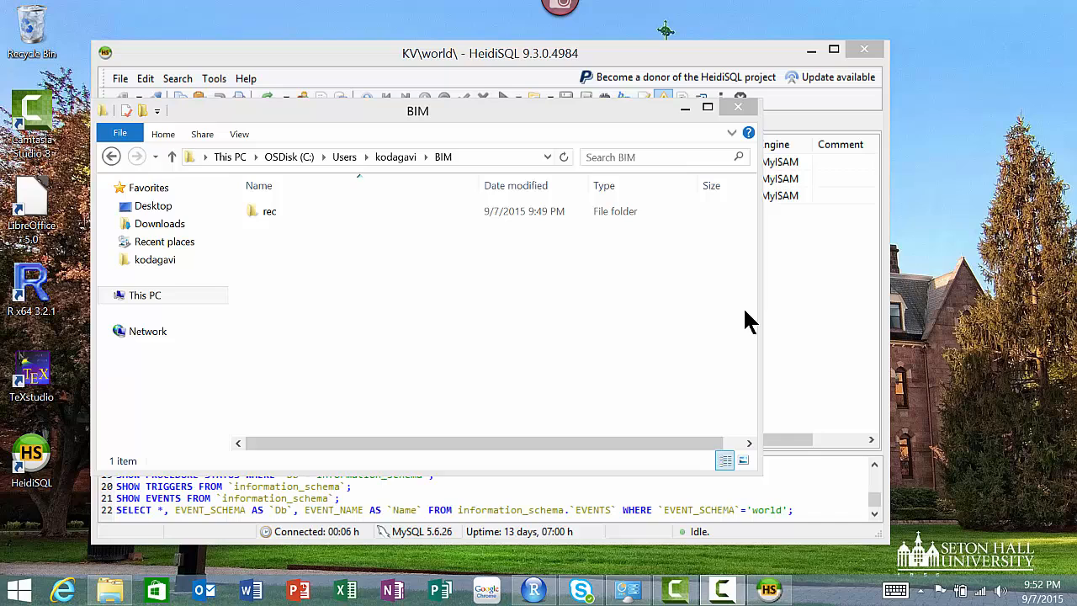
mouse_move(933, 568)
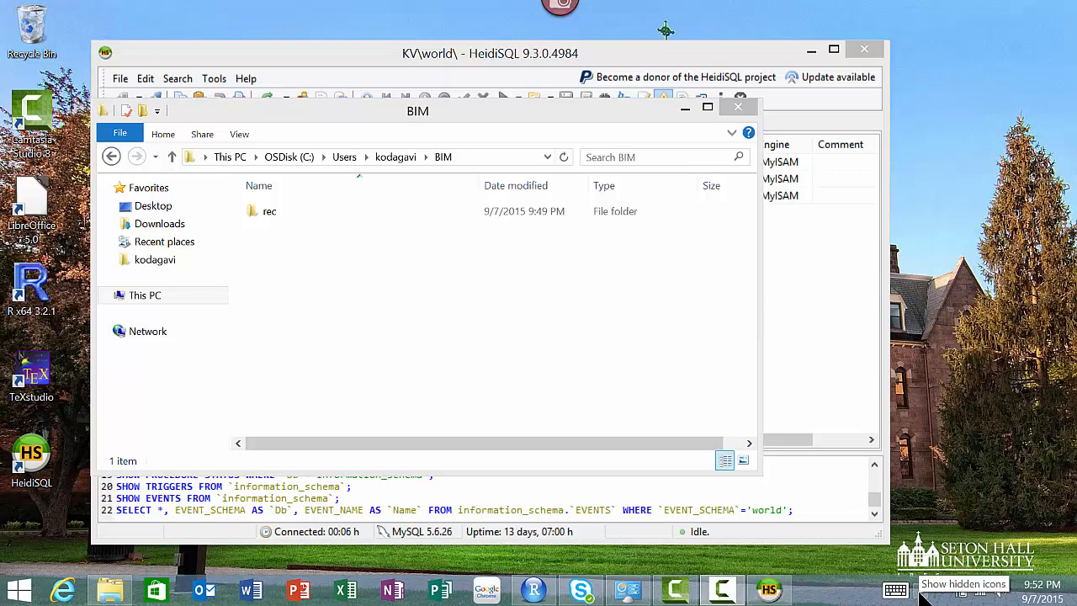
mouse_move(940, 586)
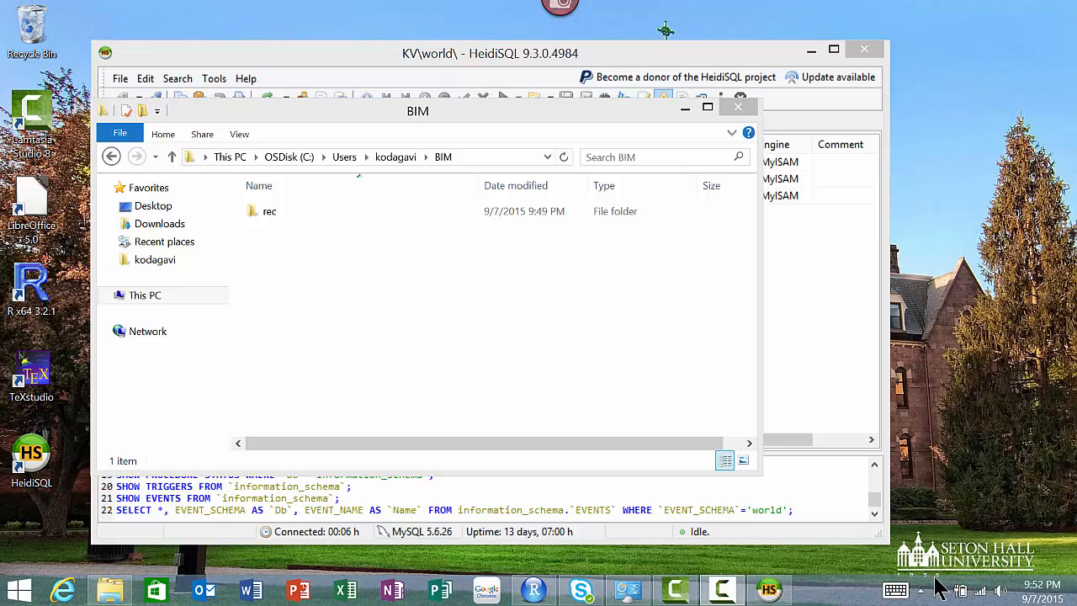
Show the MySQL Notifier tray menu to confirm MySQL56 is running on localhost
left_click(922, 589)
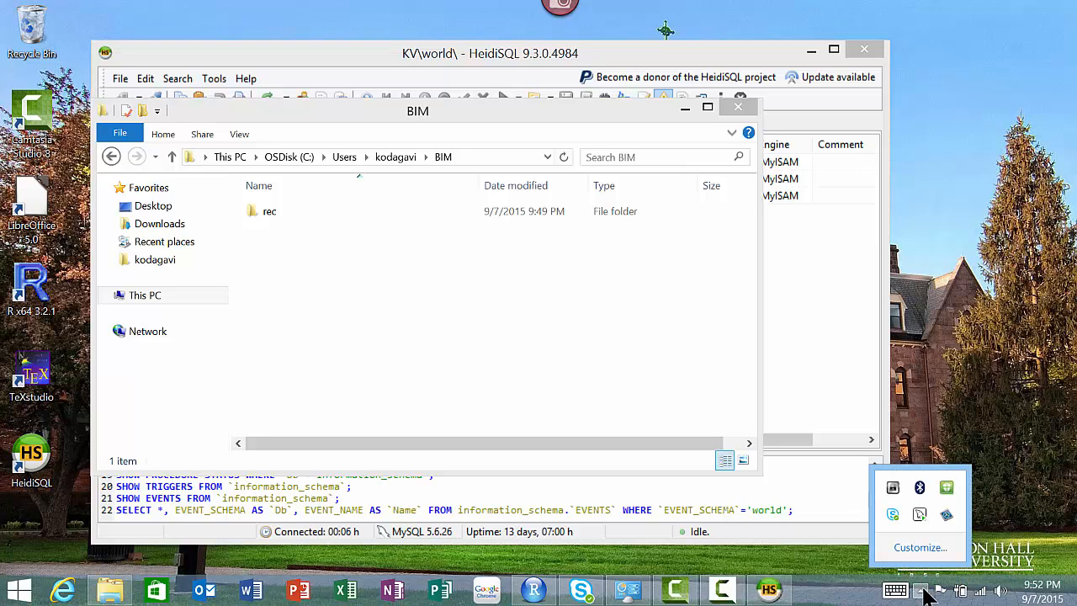
mouse_move(919, 515)
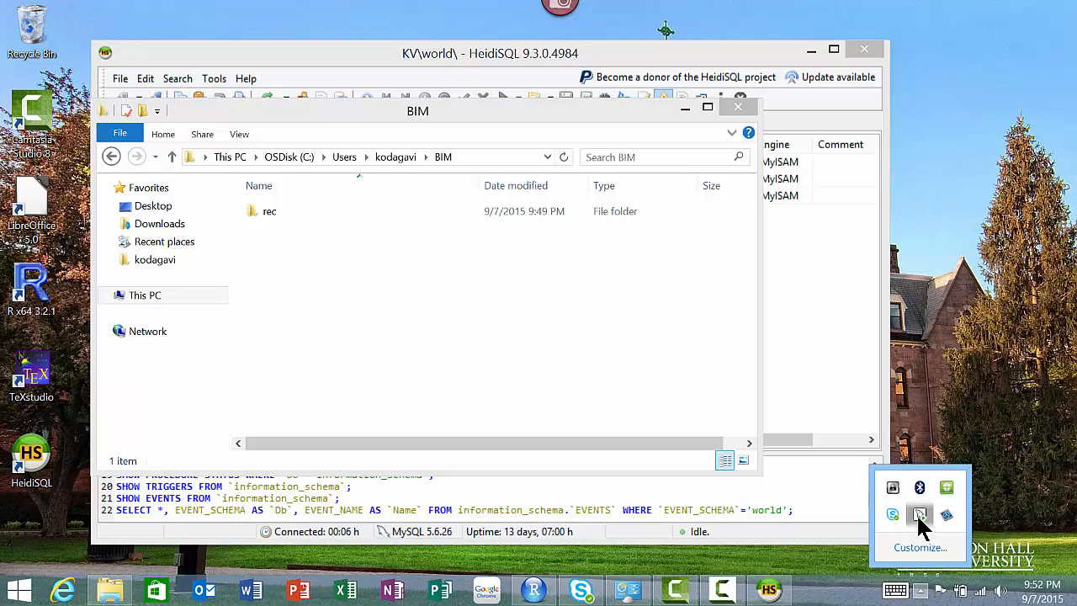
left_click(920, 515)
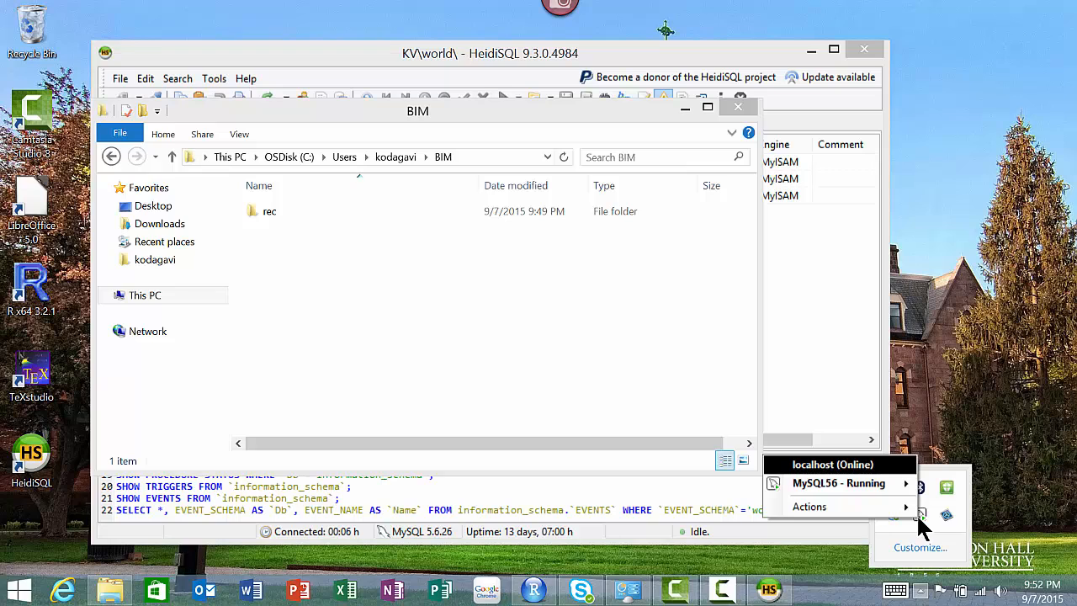
mouse_move(839, 482)
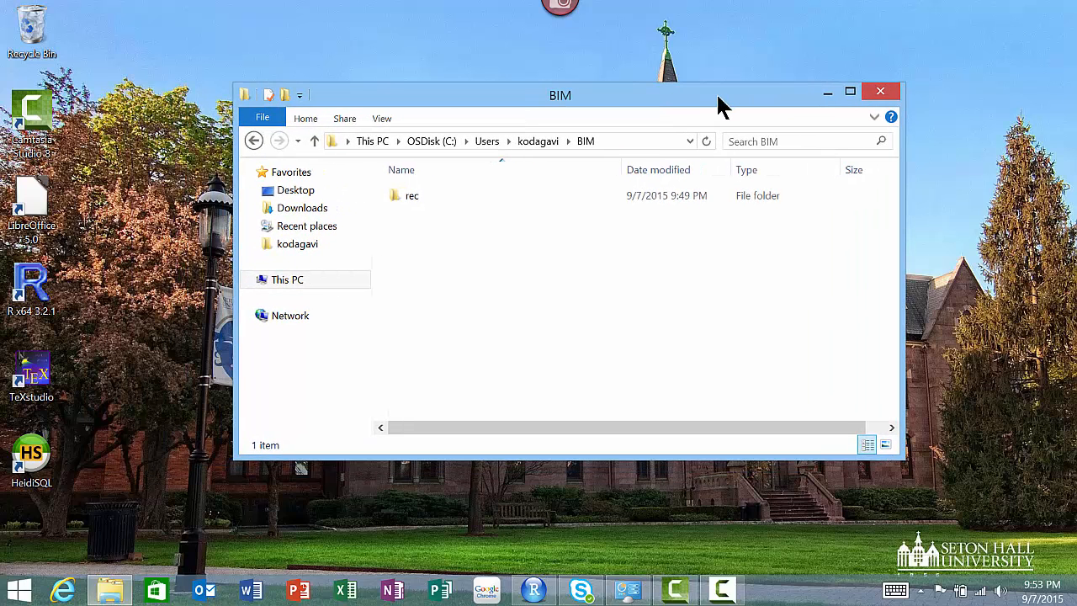
mouse_move(461, 219)
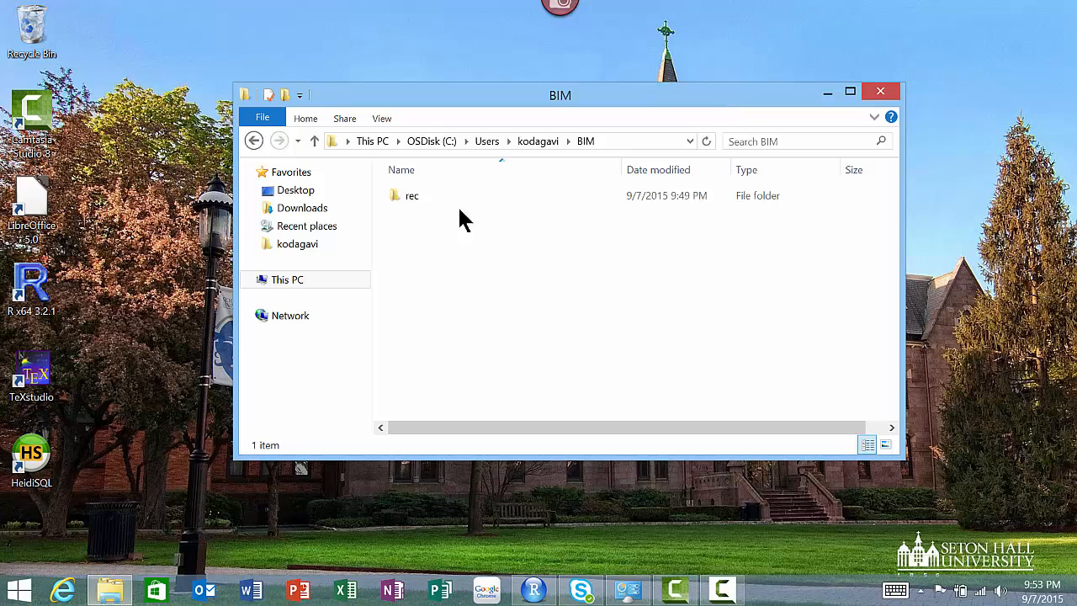
mouse_move(156, 433)
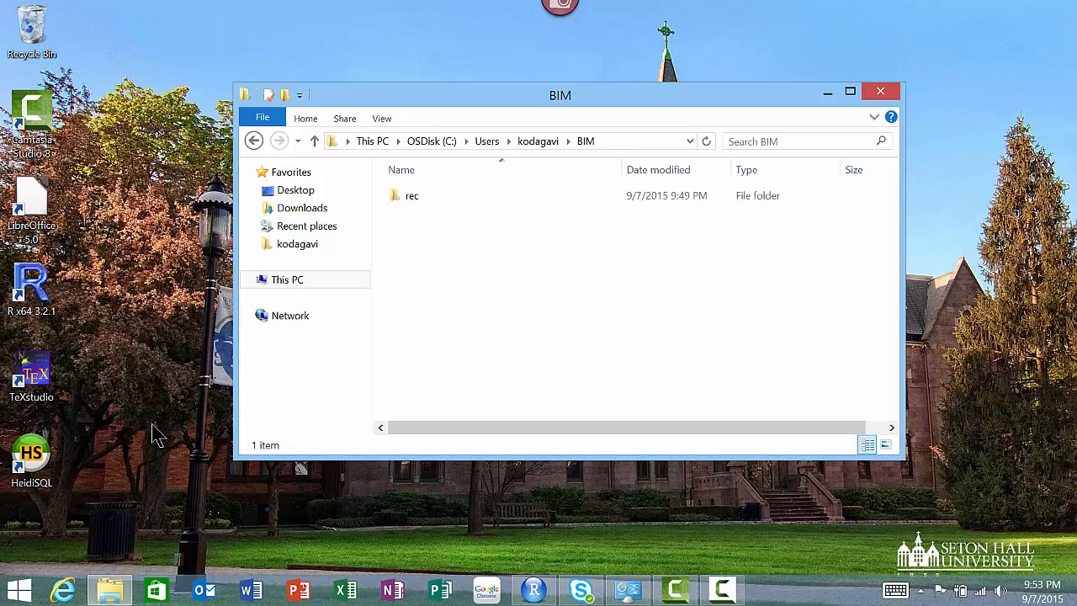
mouse_move(75, 460)
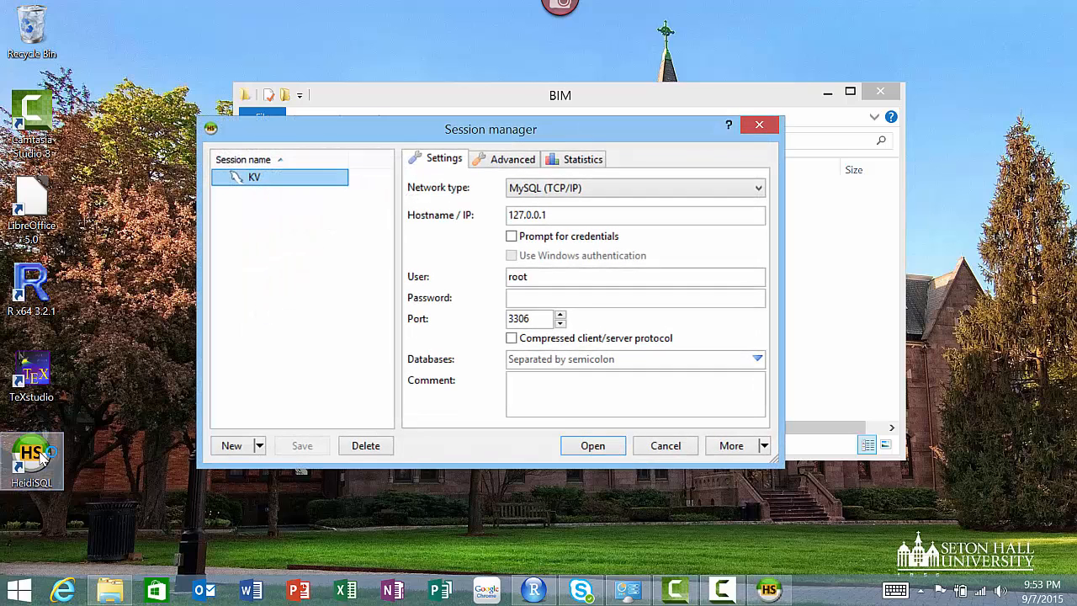
mouse_move(313, 397)
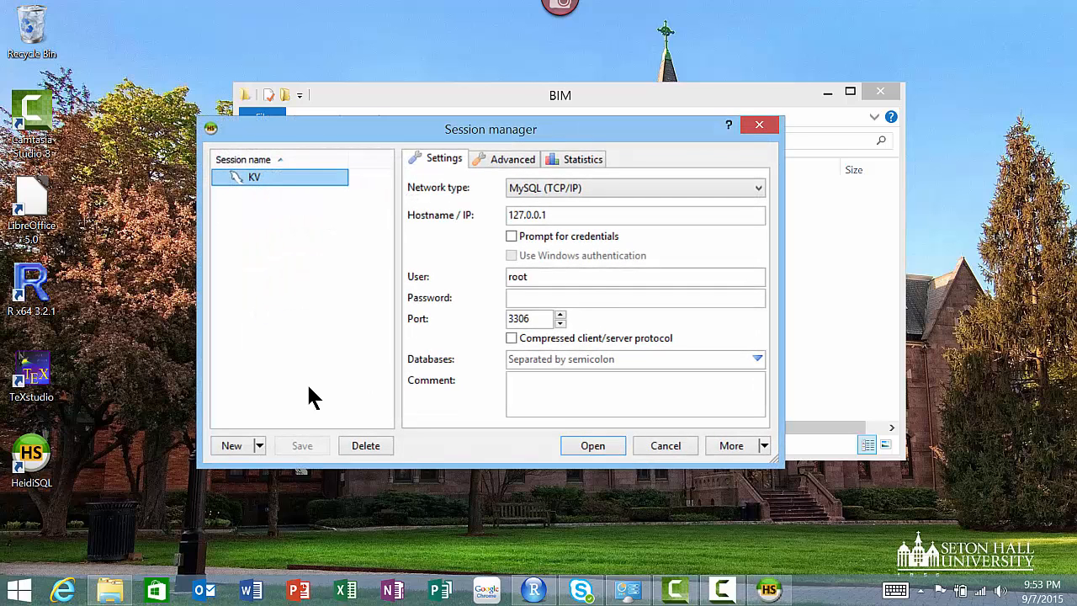
mouse_move(656, 209)
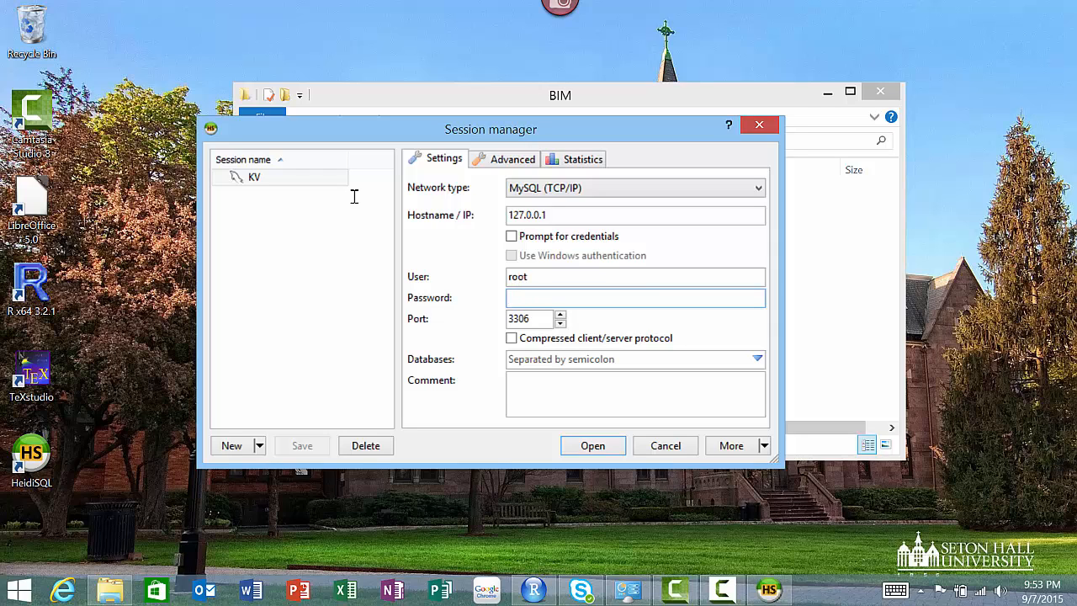
Enter the root password and connect with the KV session
type("••••")
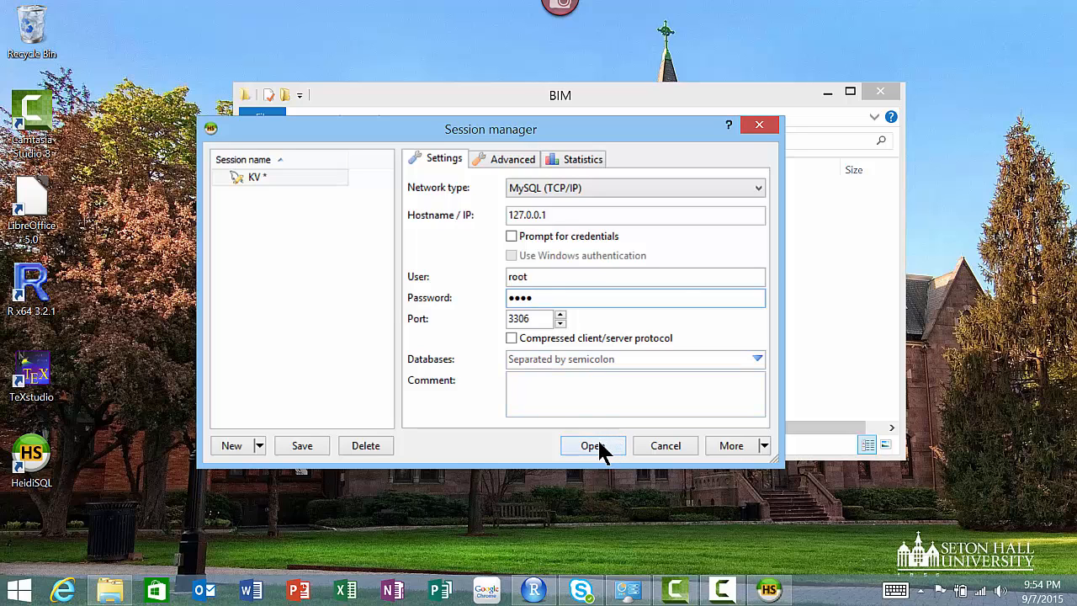
left_click(591, 444)
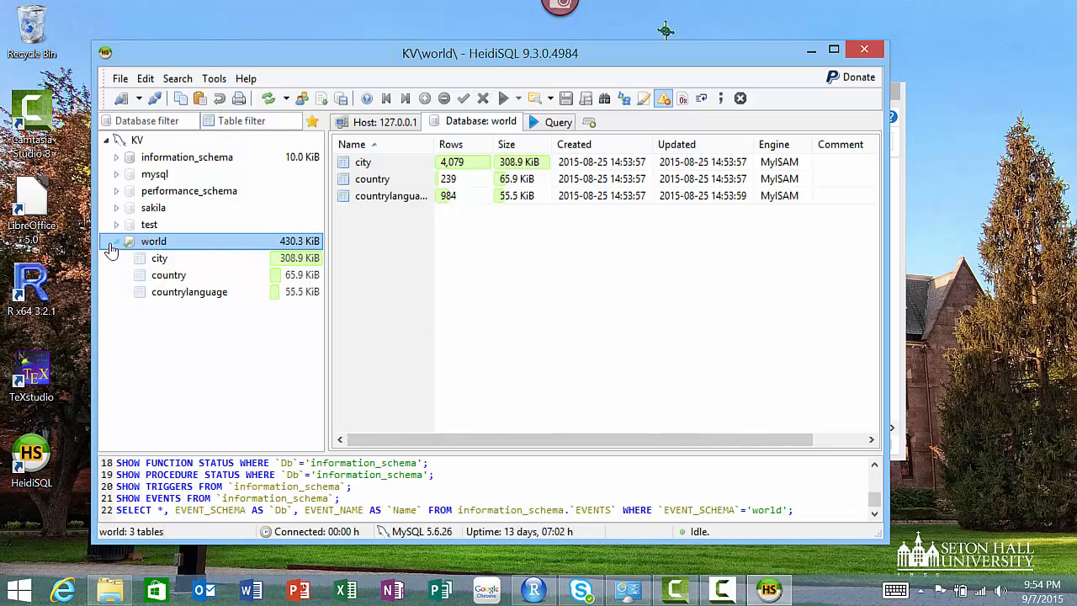
Collapse the world database node in the database tree
left_click(115, 241)
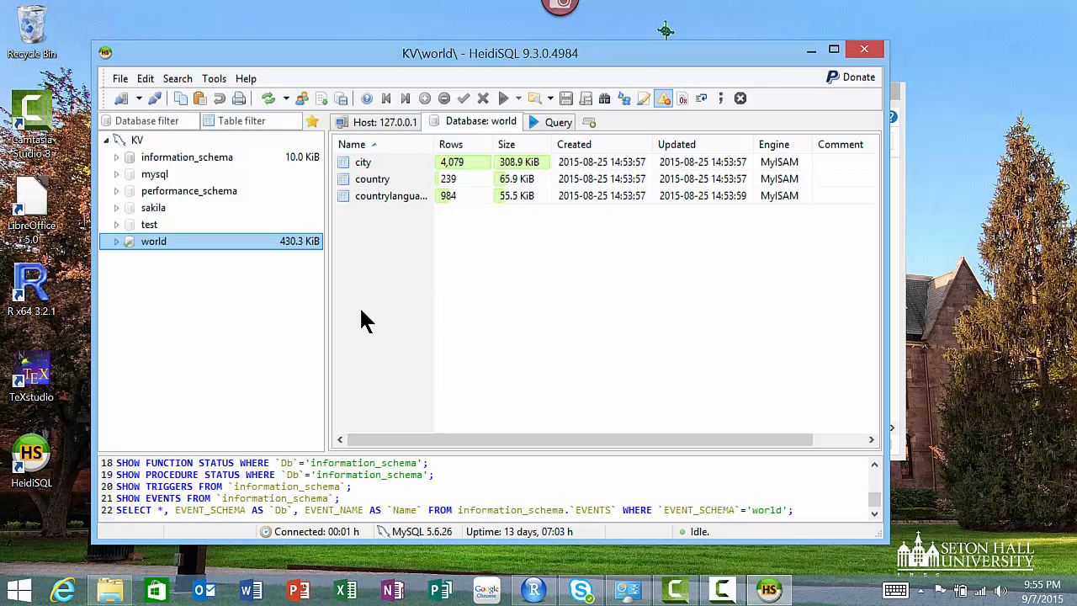
mouse_move(352, 267)
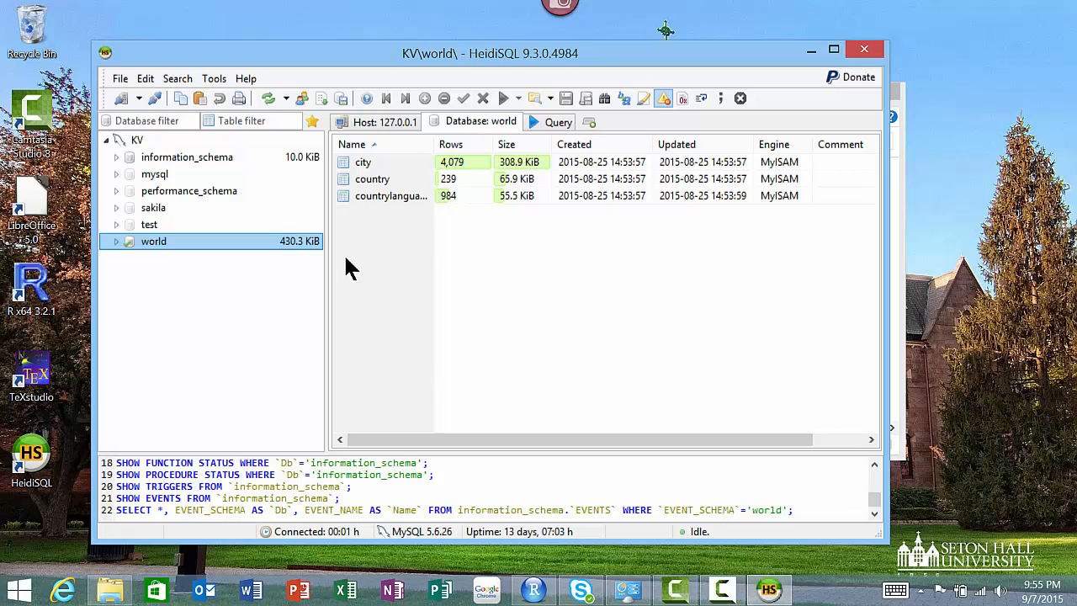
mouse_move(541, 437)
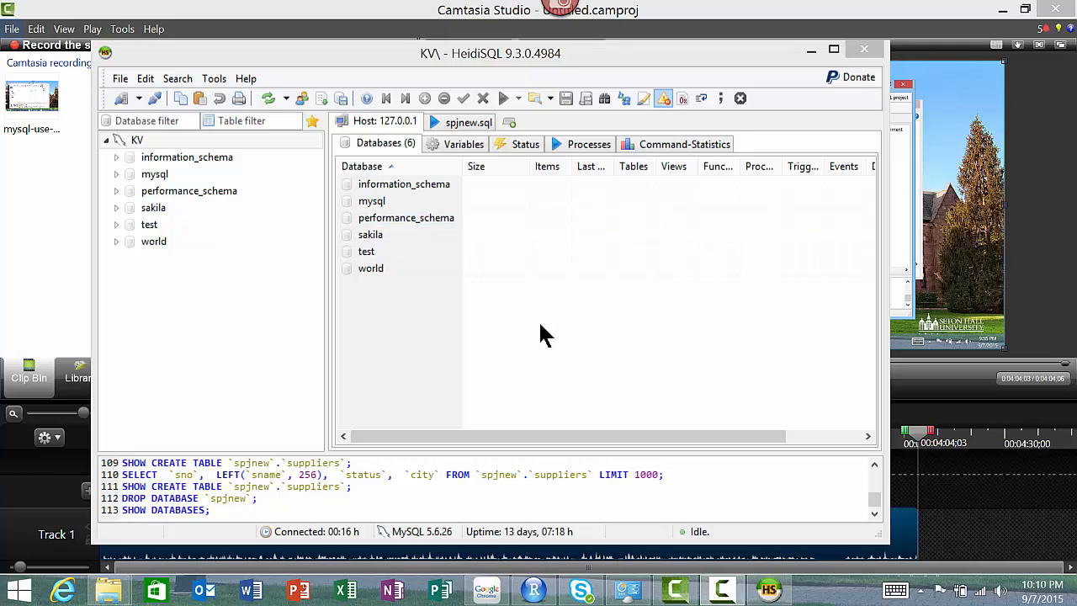
mouse_move(491, 320)
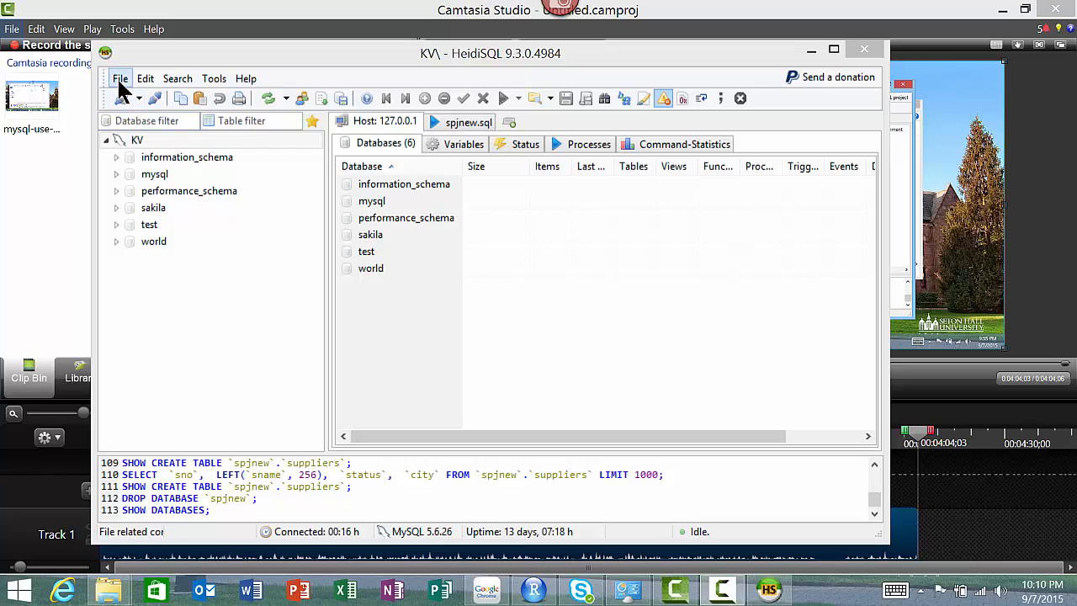
Load spjnew.sql from the BIM folder through File > Load SQL file
left_click(119, 78)
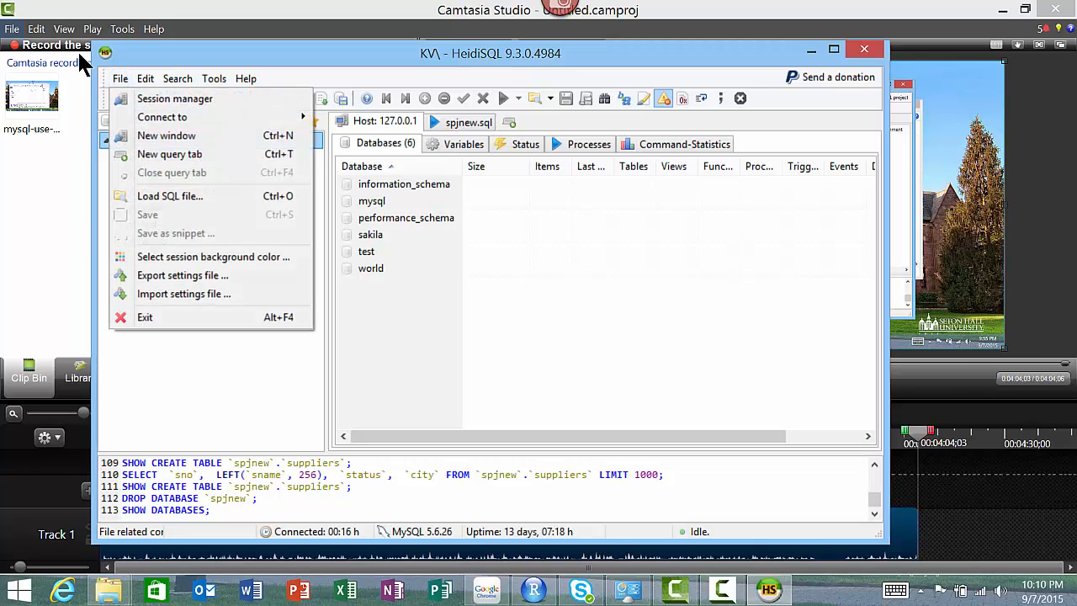
mouse_move(170, 196)
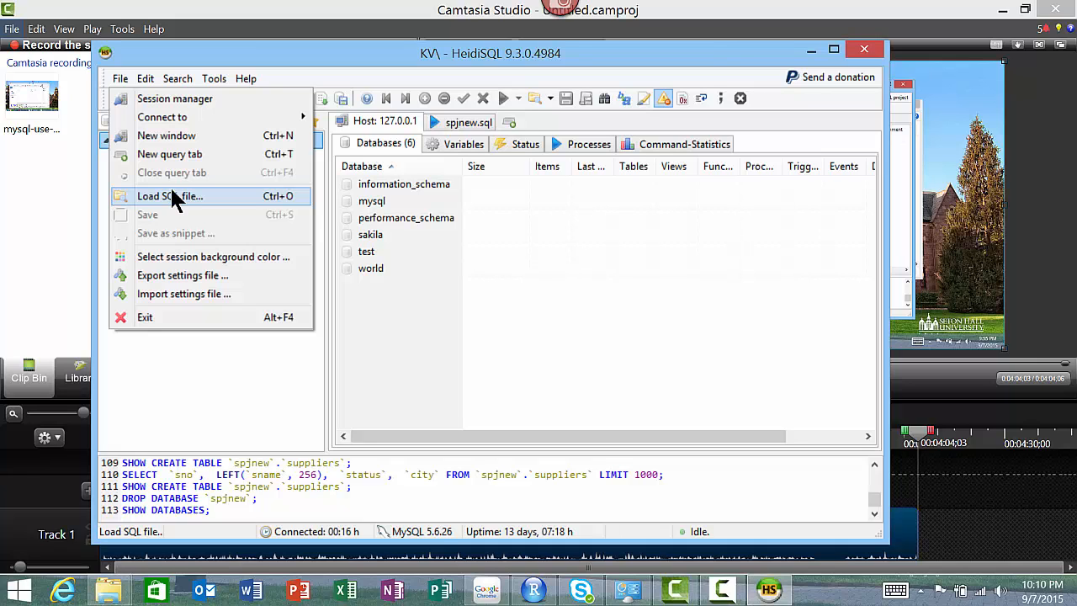
left_click(169, 195)
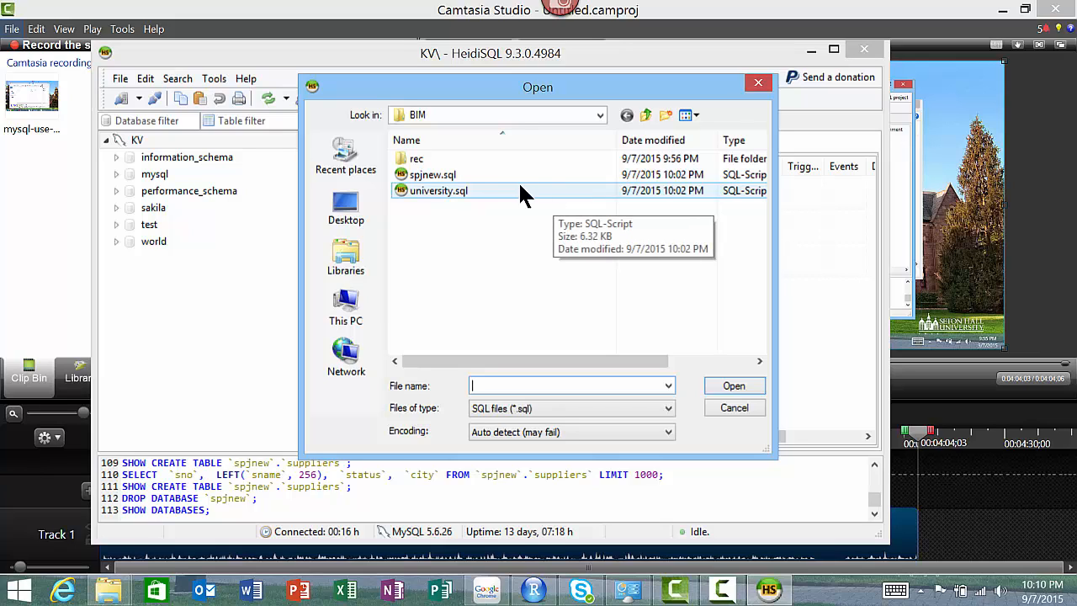
mouse_move(432, 174)
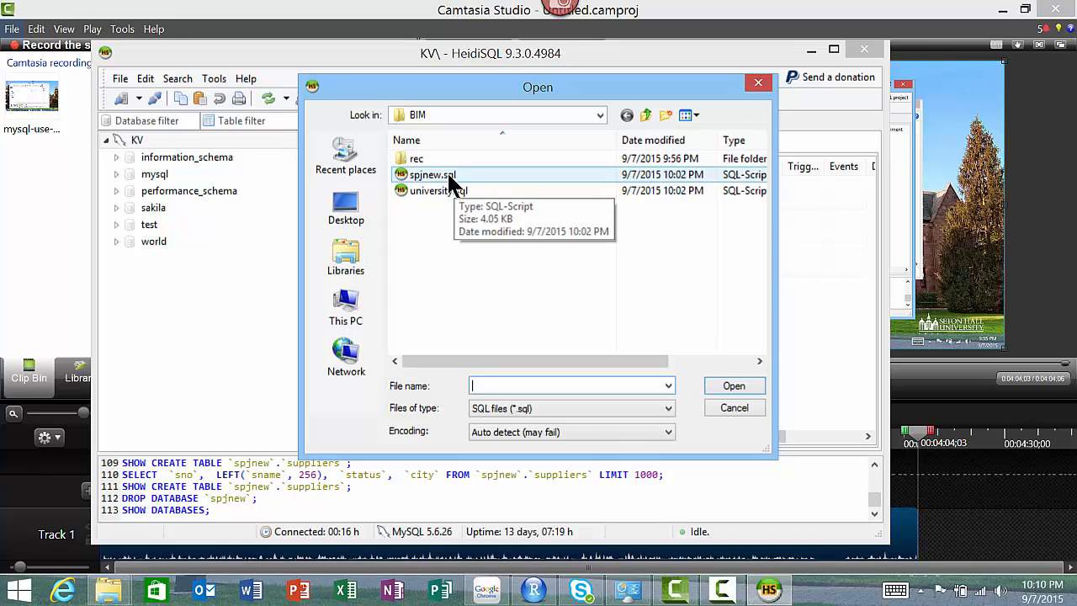
left_click(432, 174)
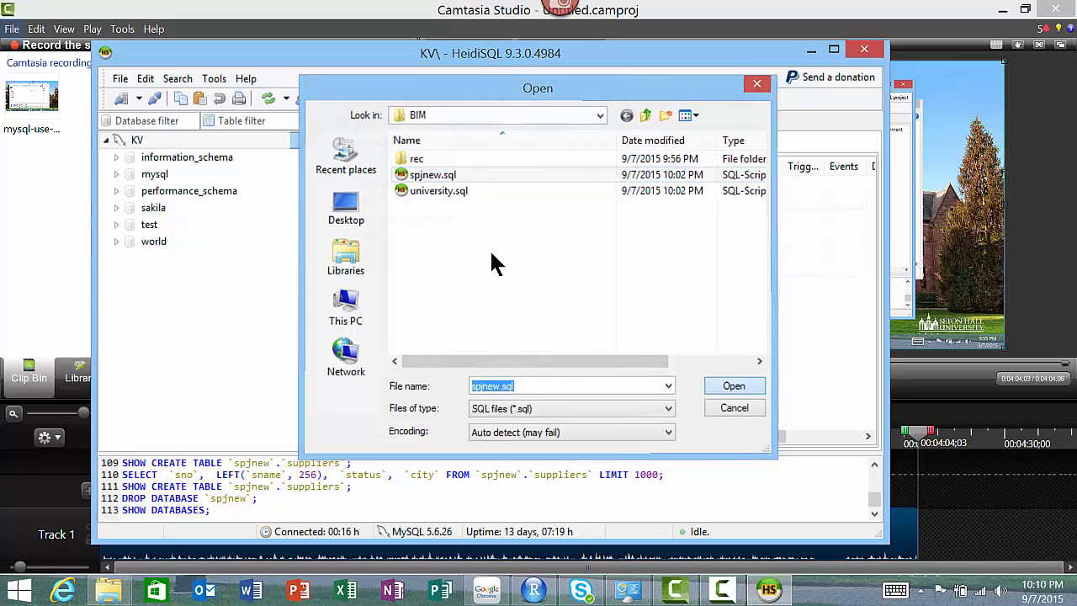
left_click(733, 385)
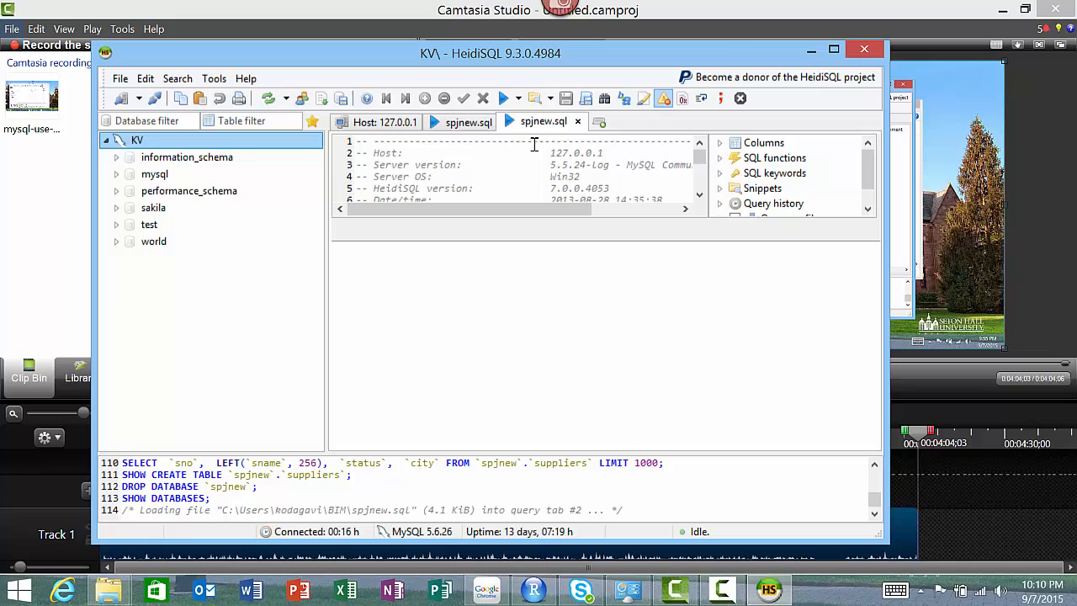
mouse_move(521, 126)
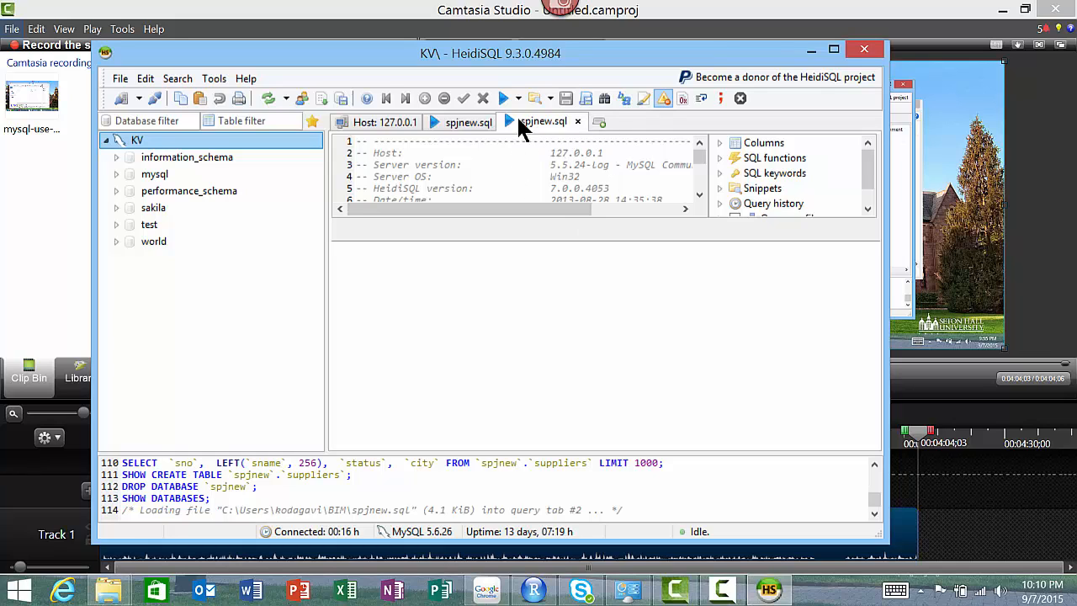
mouse_move(503, 99)
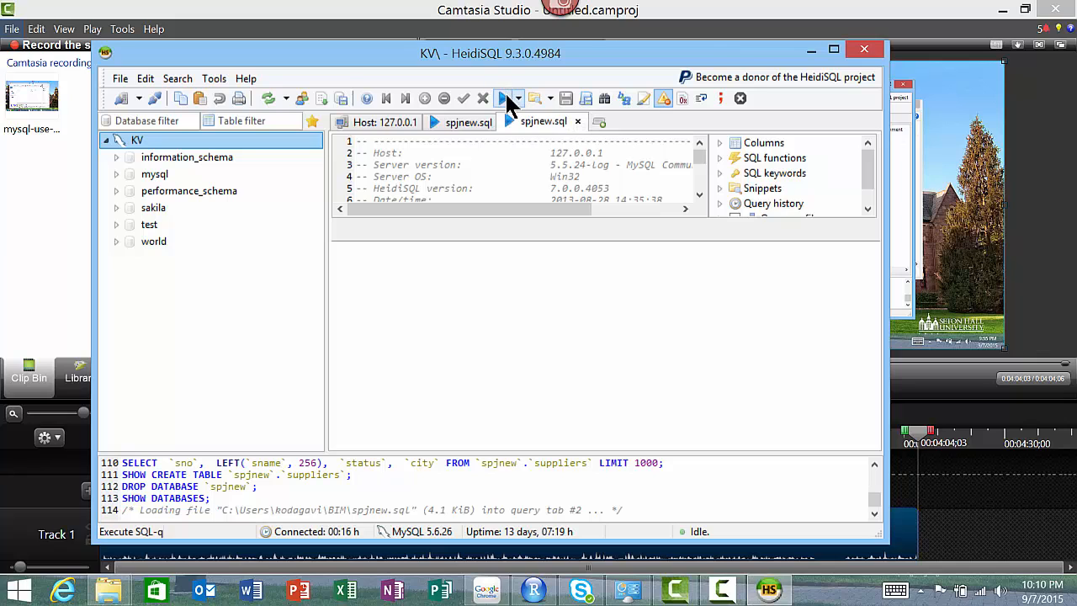
Run spjnew.sql, dismiss the 13 warnings, refresh the KV session and open spjnew
left_click(504, 98)
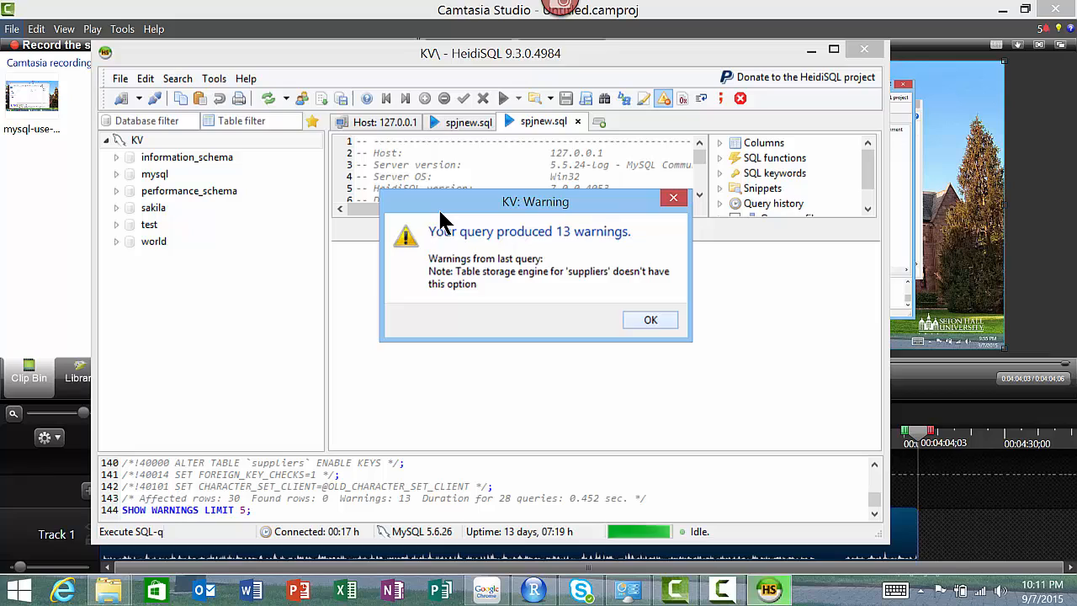
left_click(649, 318)
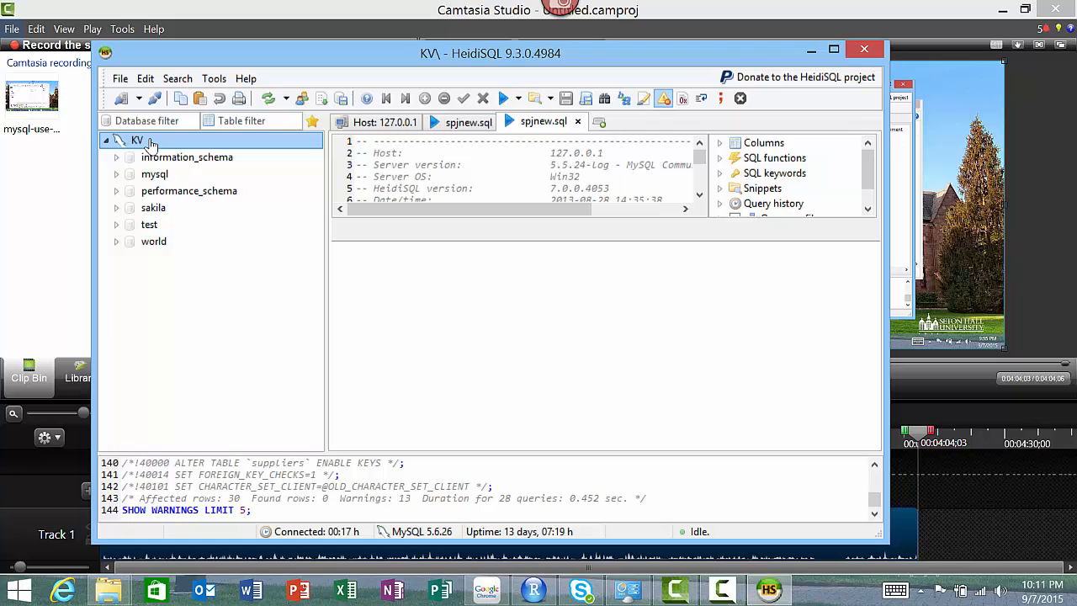
right_click(137, 139)
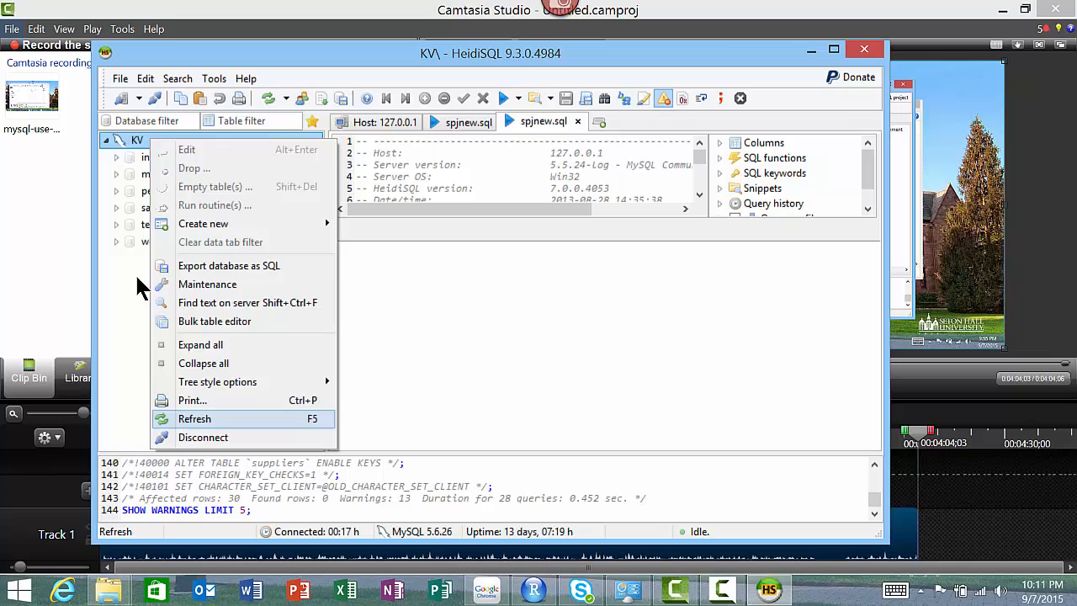
left_click(195, 418)
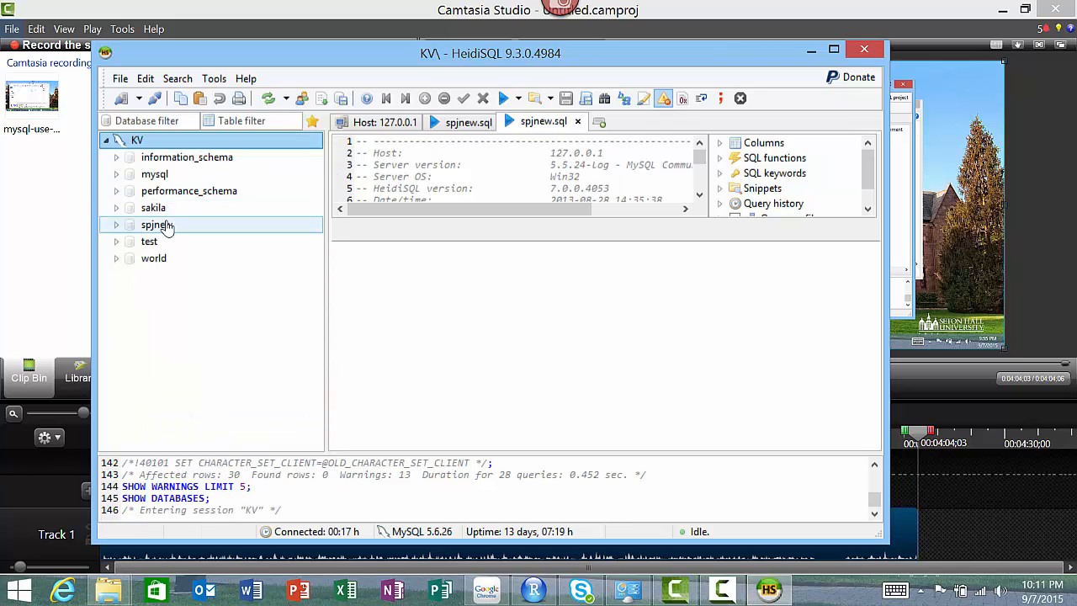
left_click(157, 225)
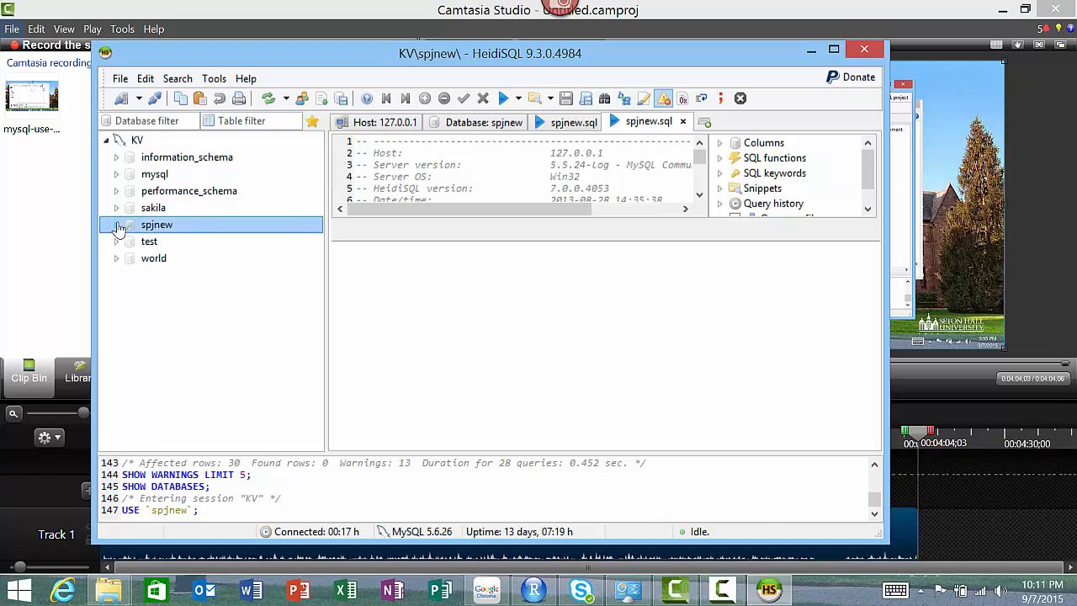
Review the table structures of spjnew's parts, projects, shipments and suppliers
left_click(116, 225)
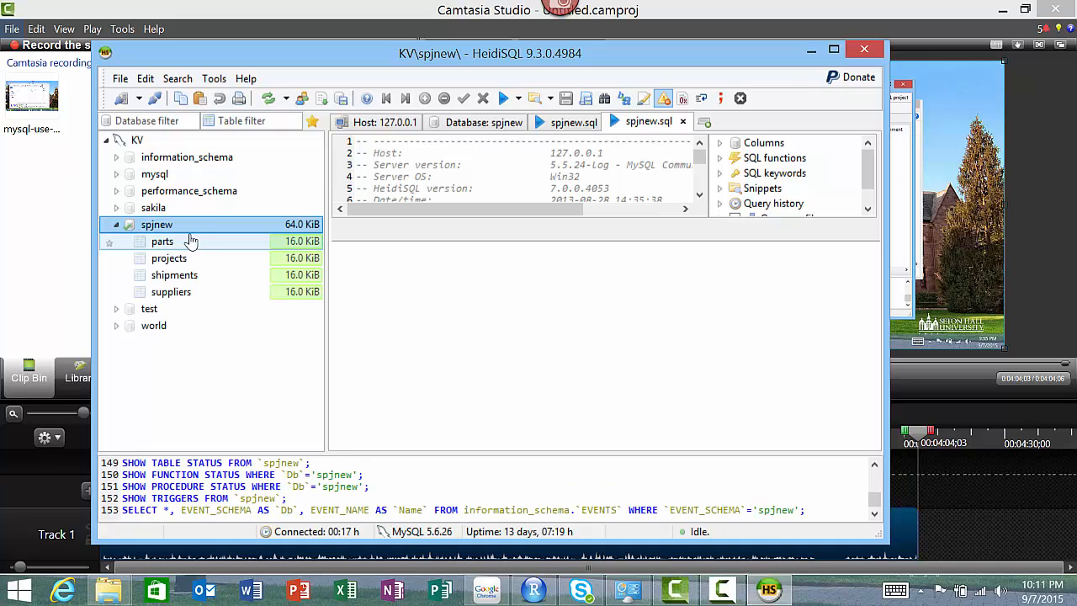
left_click(163, 242)
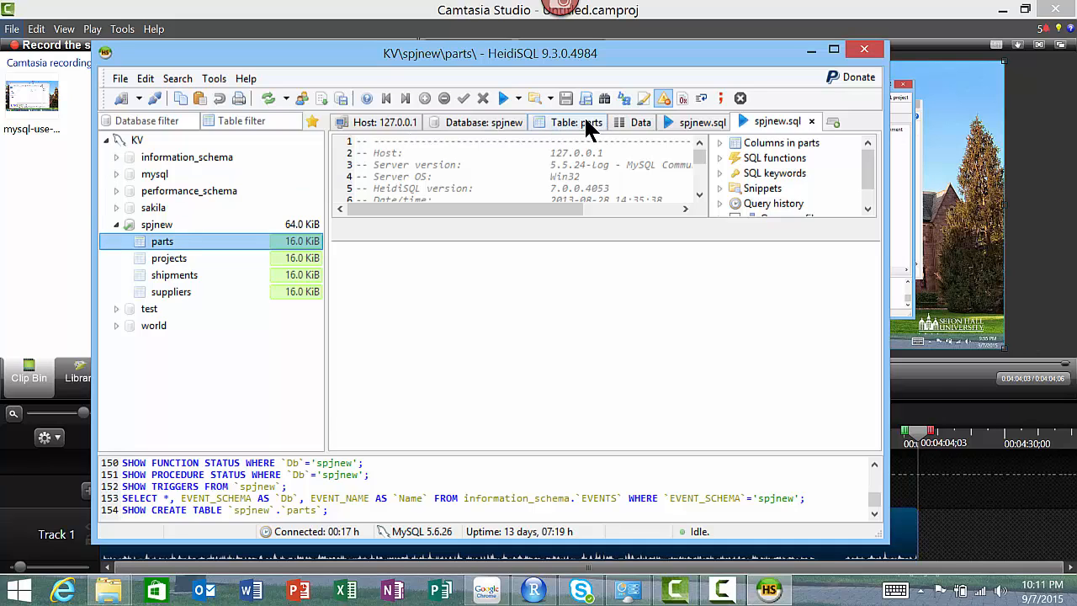
left_click(575, 121)
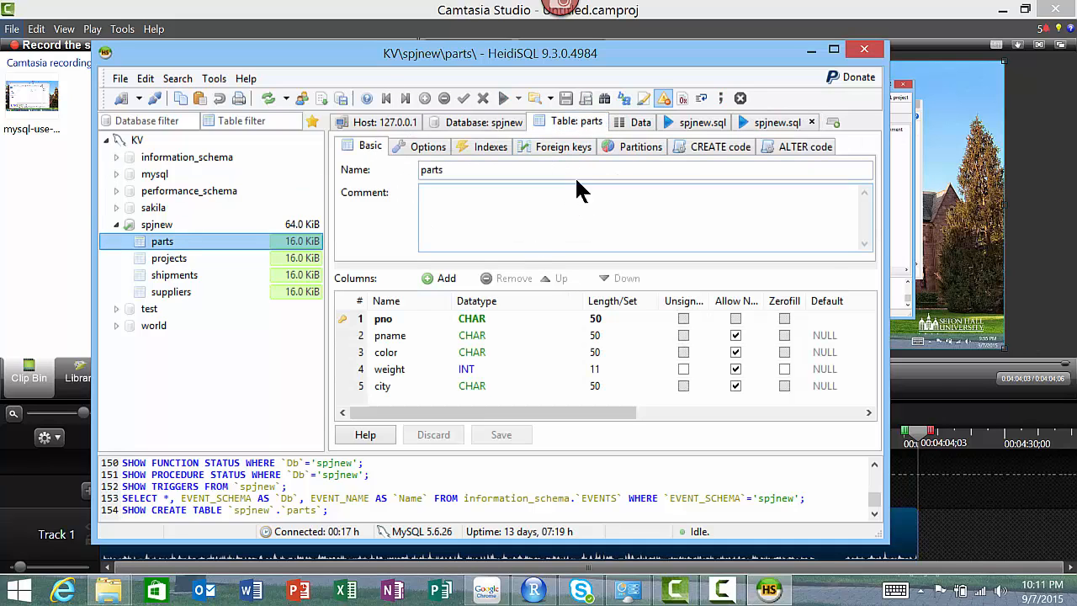
left_click(382, 318)
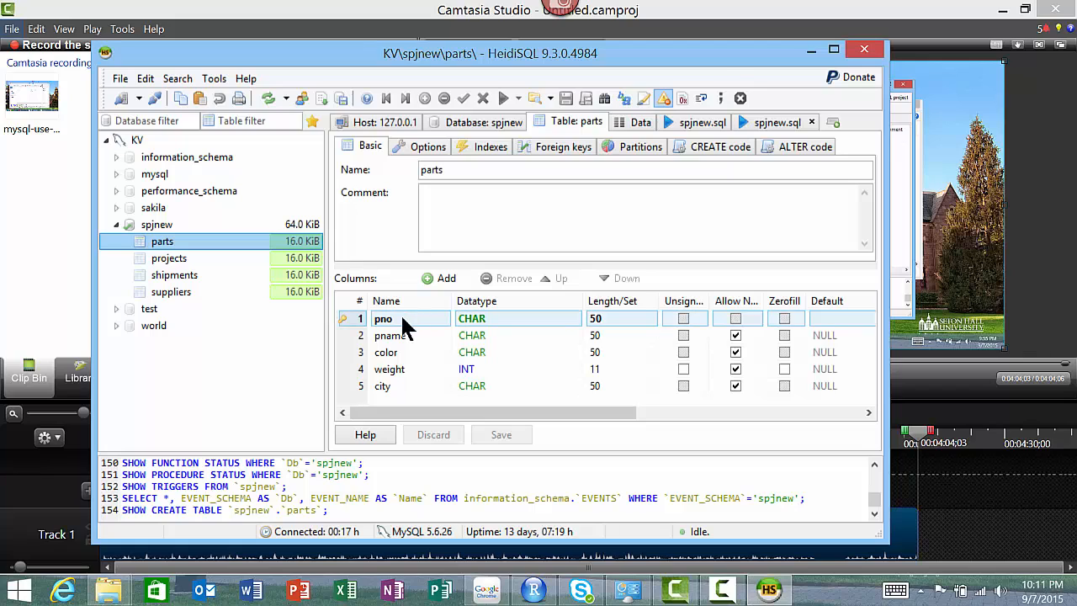
left_click(385, 352)
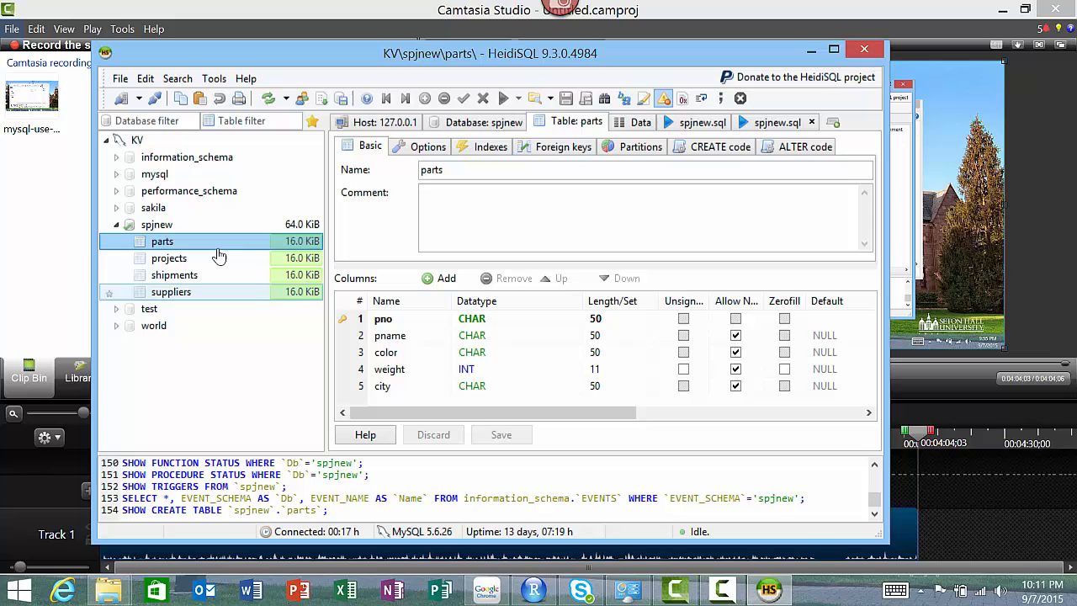
left_click(169, 257)
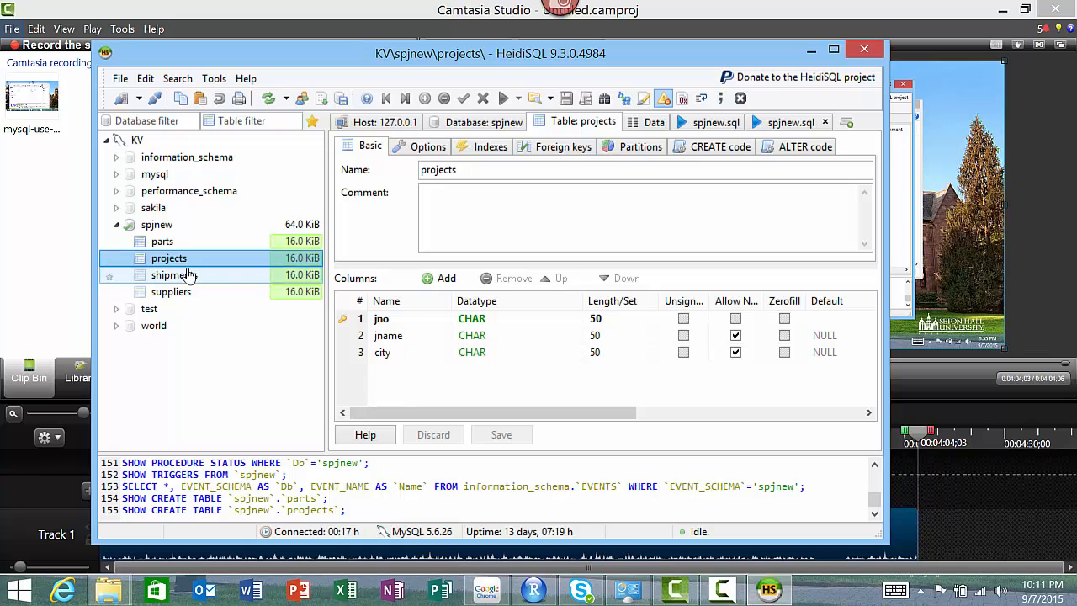
left_click(174, 275)
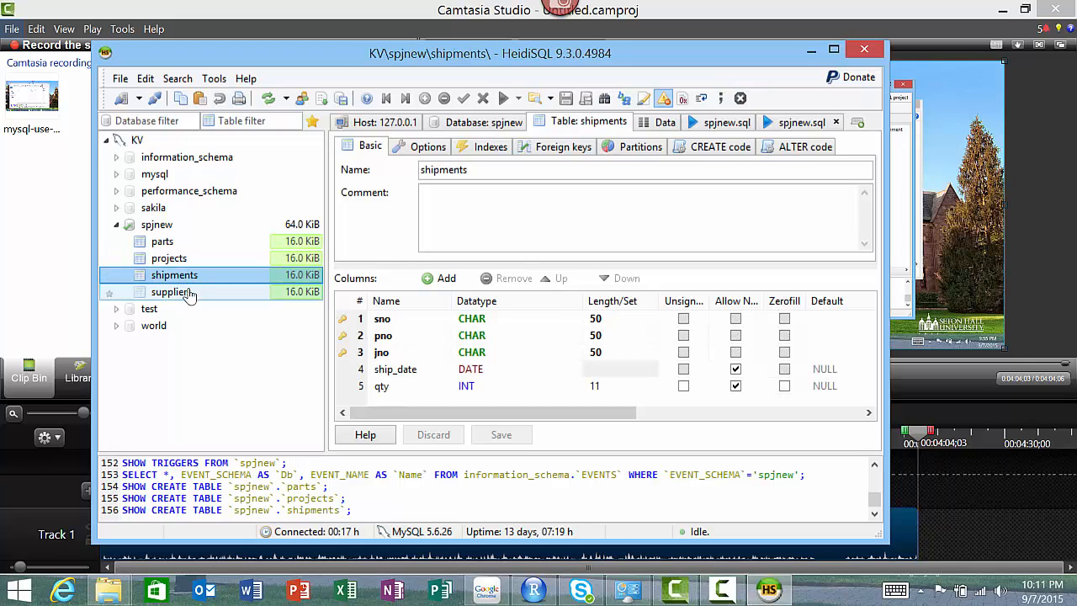
left_click(170, 291)
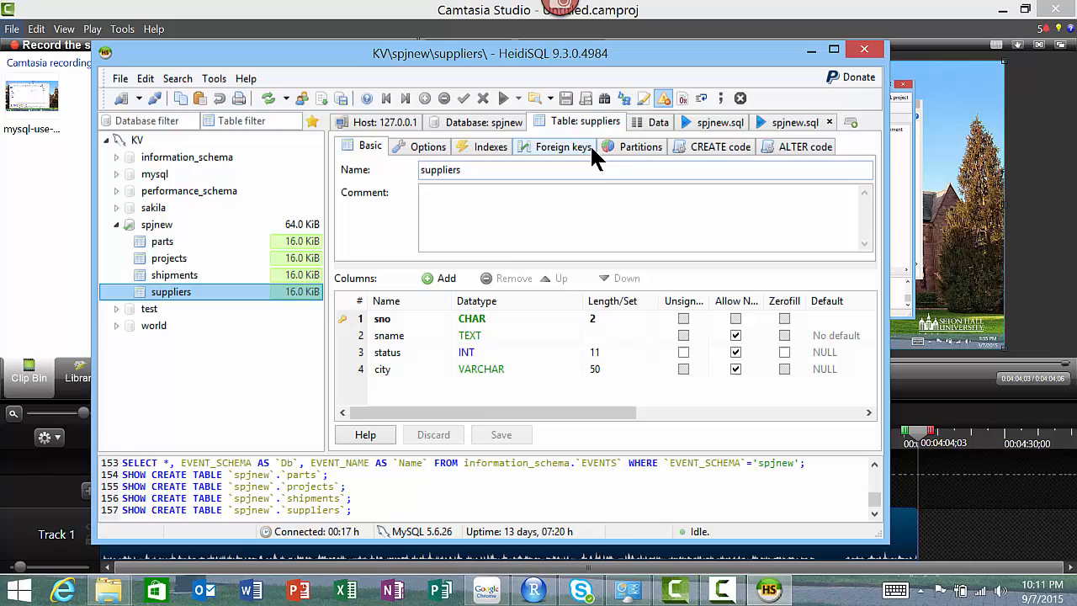
Browse rows of suppliers, parts and projects, then close the duplicate spjnew.sql tab
left_click(657, 121)
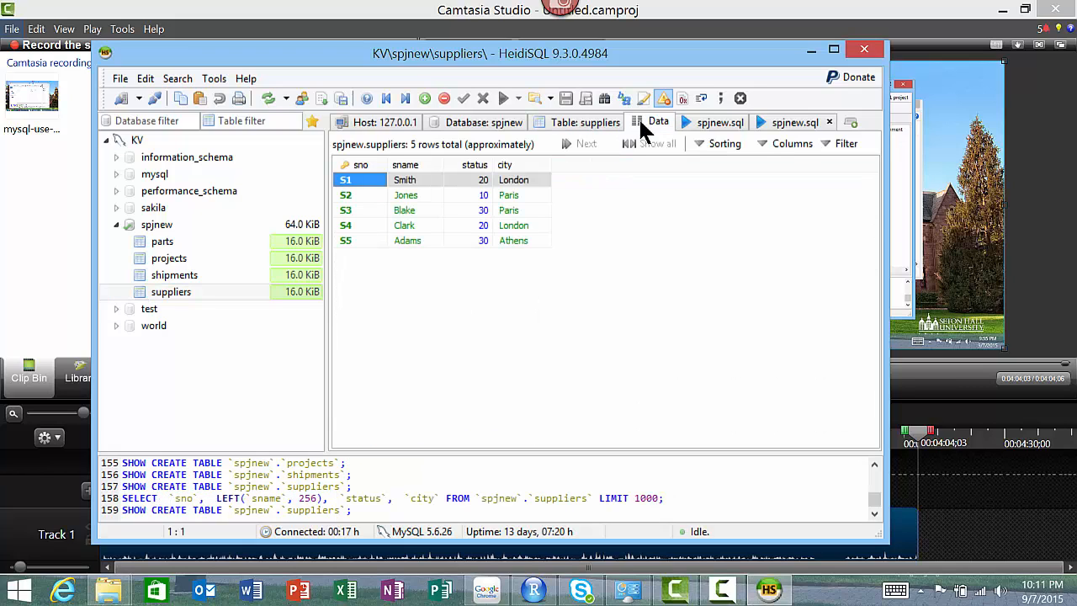
mouse_move(494, 241)
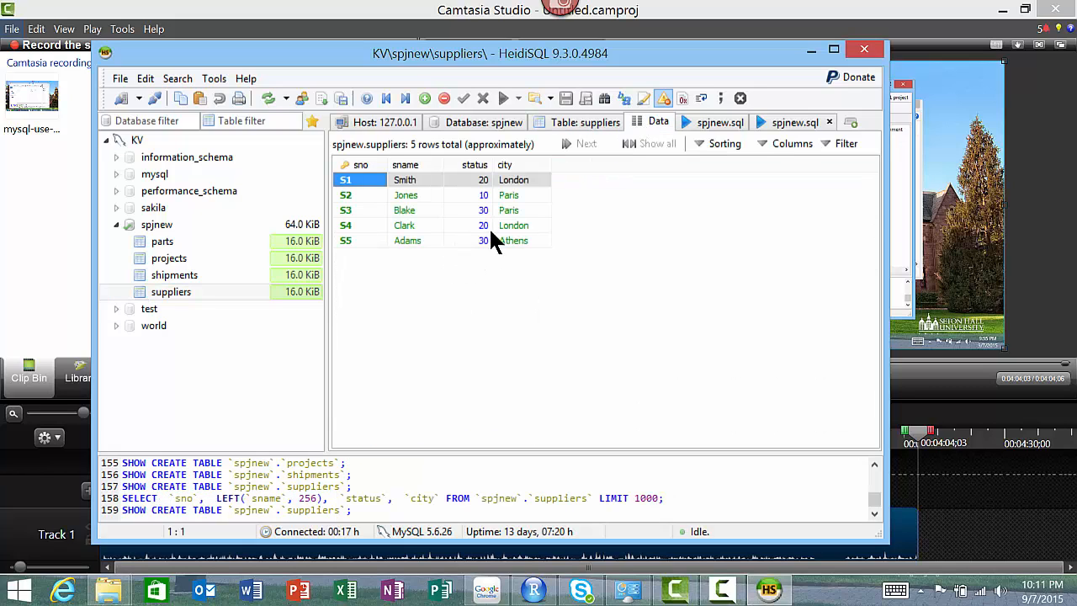
mouse_move(352, 210)
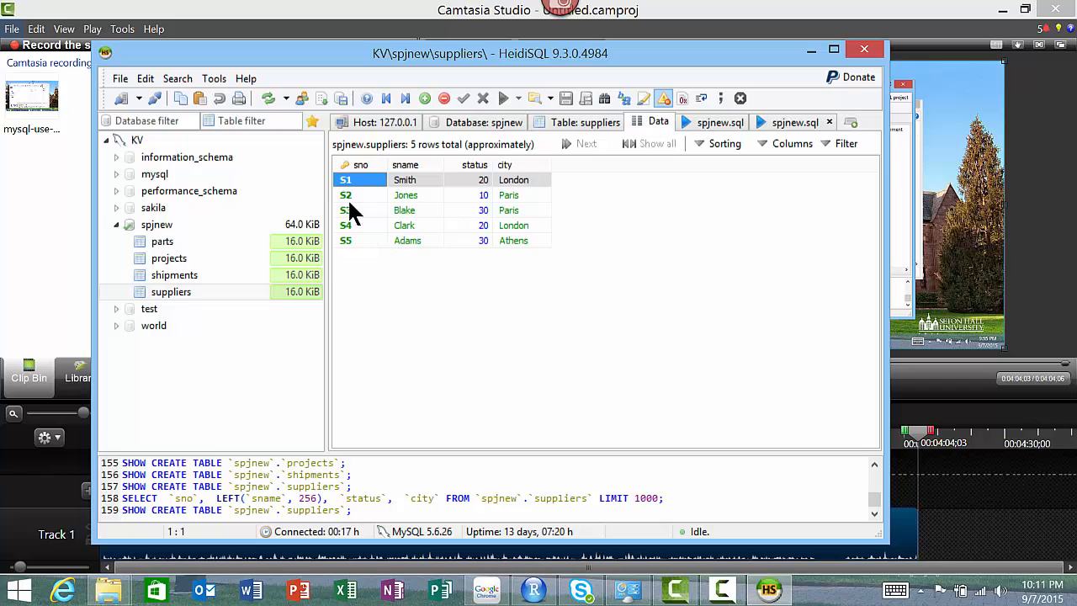
left_click(162, 241)
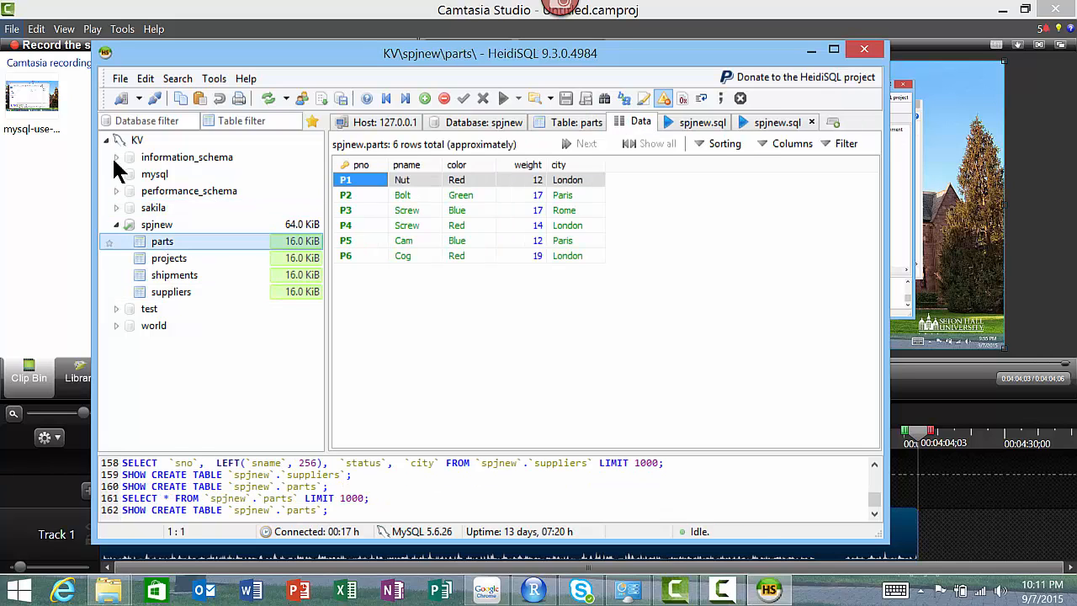
left_click(168, 258)
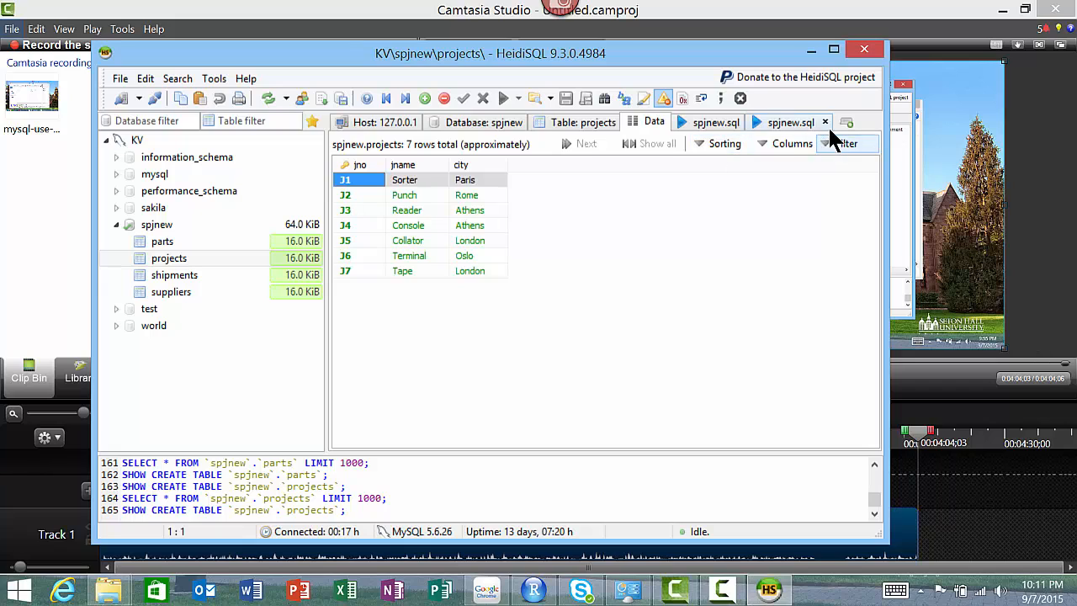
left_click(824, 122)
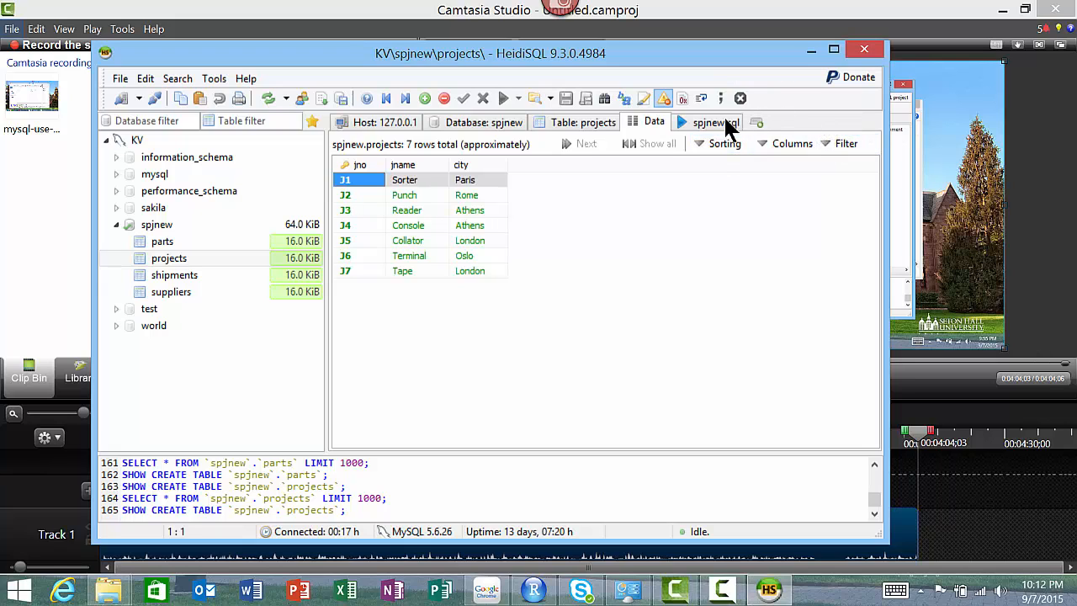
left_click(714, 122)
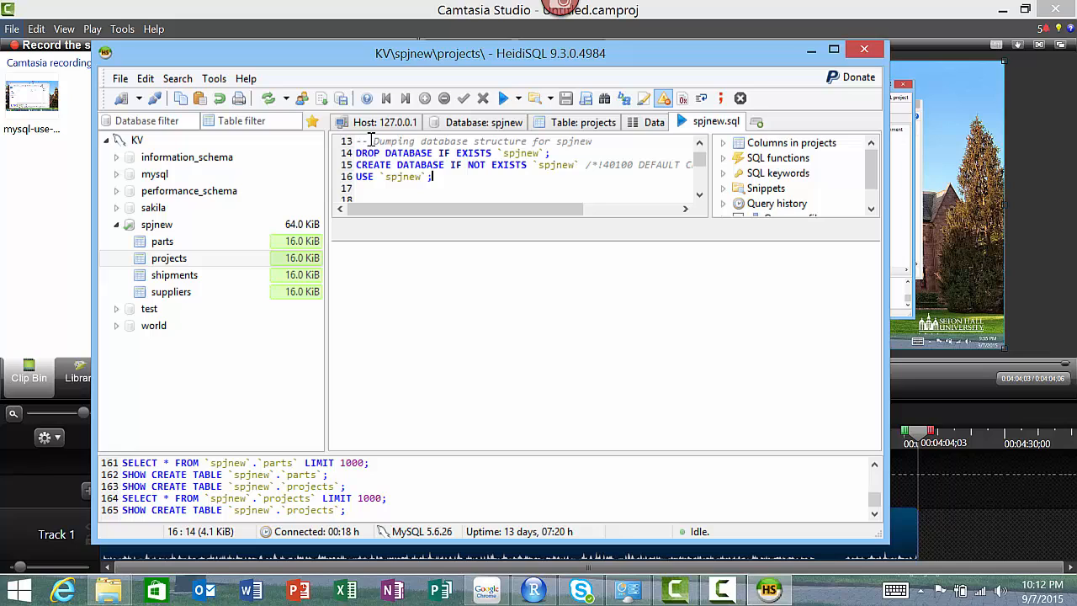
Clear the spjnew.sql script text from the query editor
right_click(446, 164)
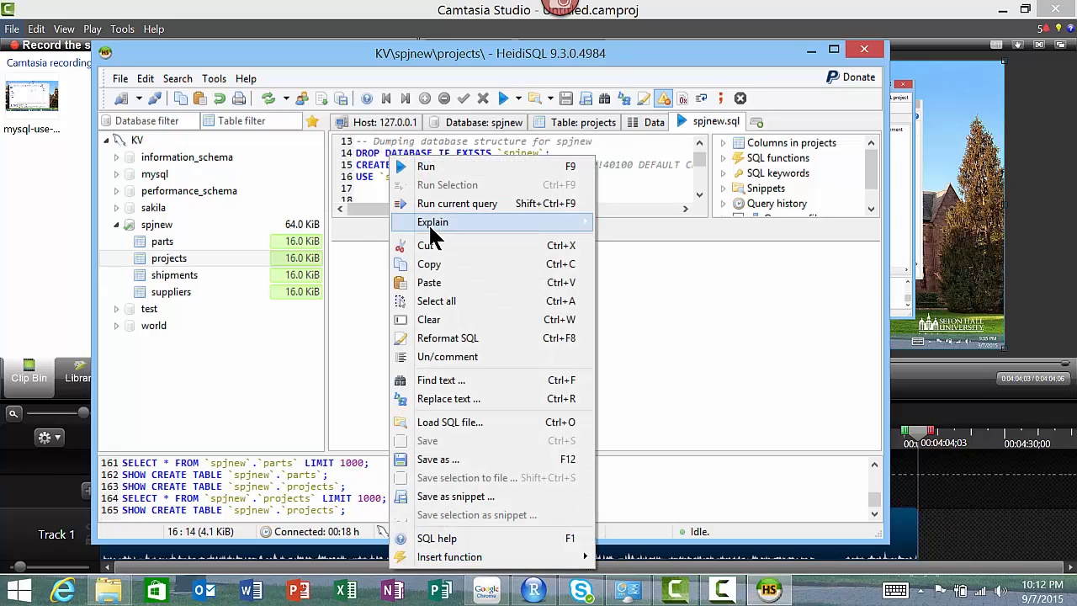
left_click(428, 319)
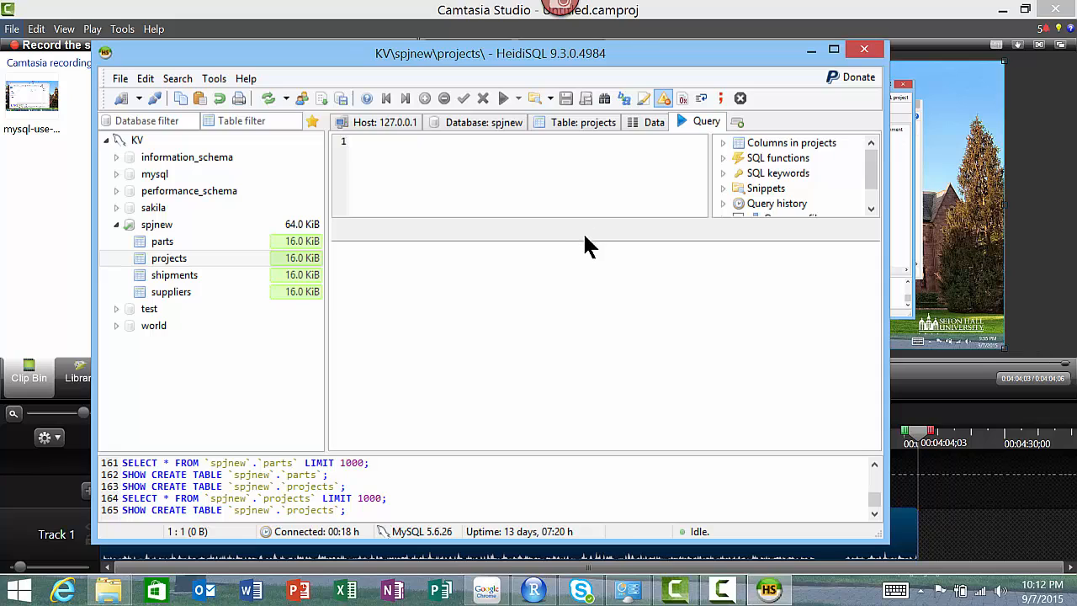
mouse_move(597, 229)
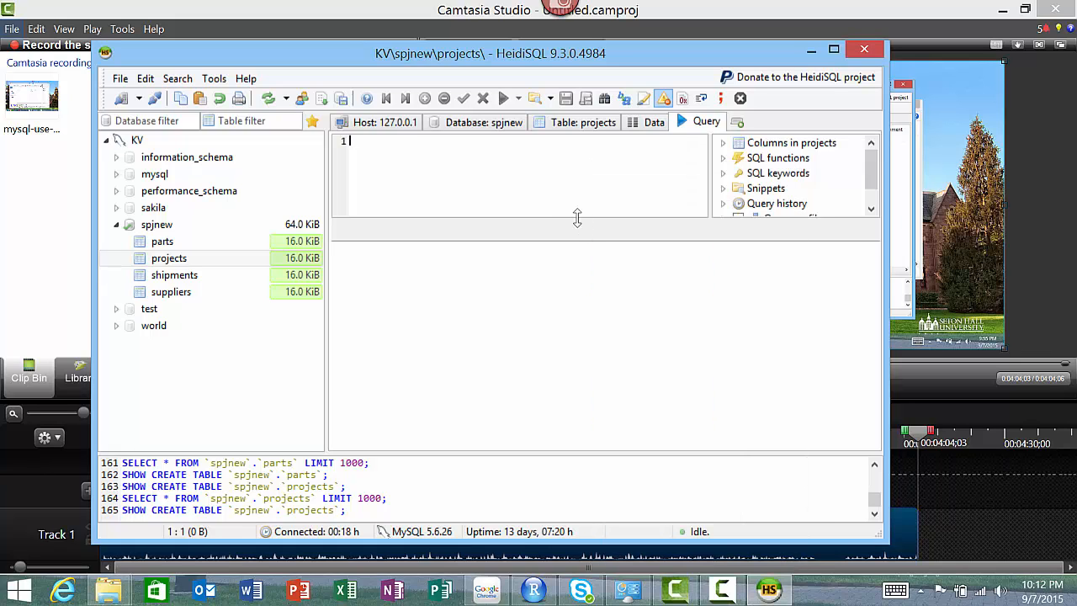
mouse_move(385, 144)
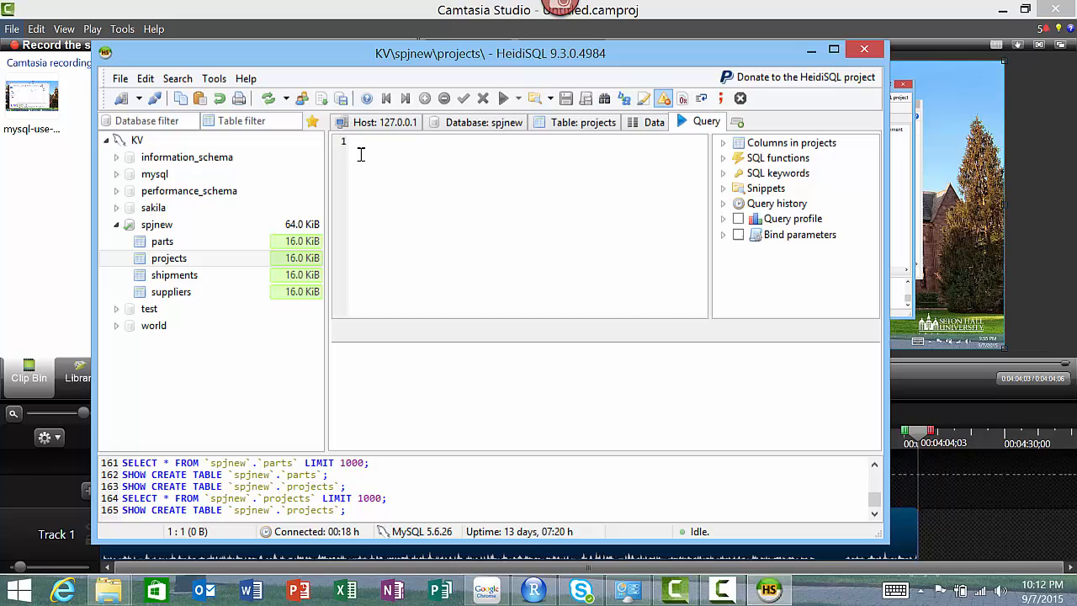
Run 'select * from suppliers' in the query editor
type("select")
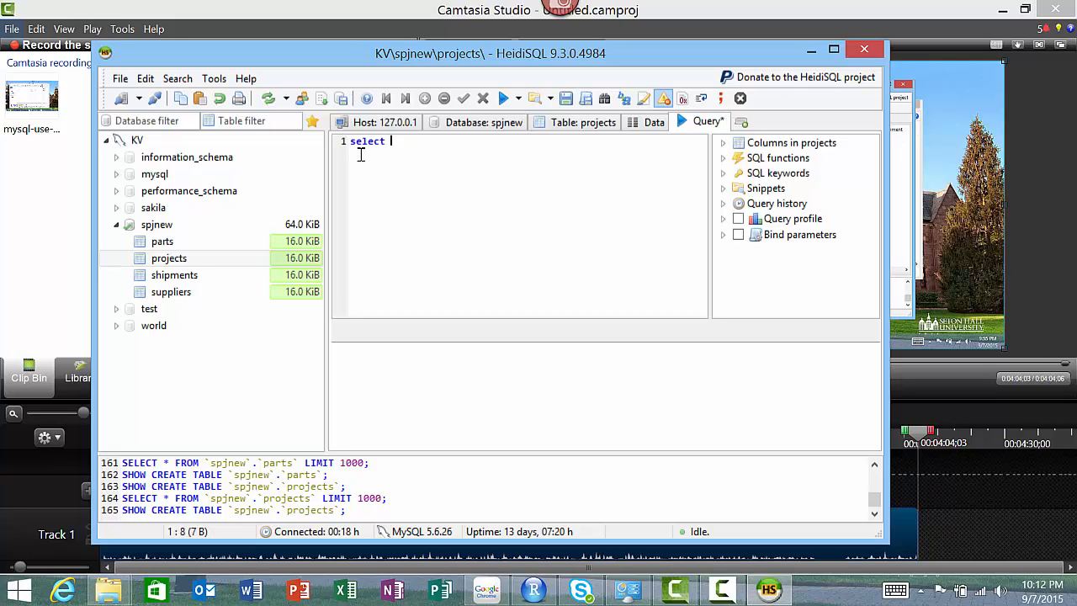
type("* from")
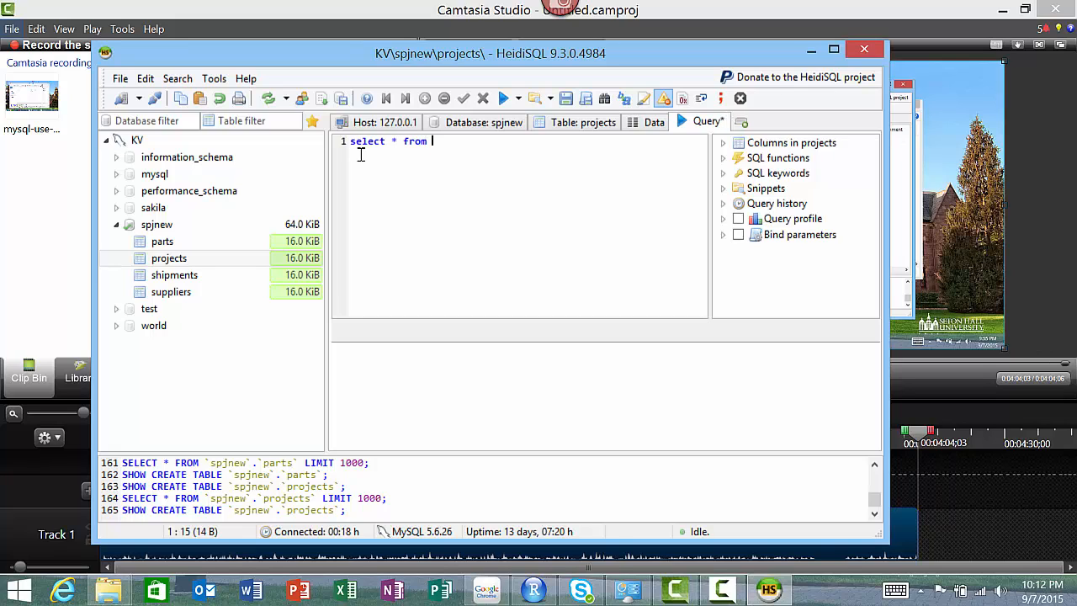
type("suppliers")
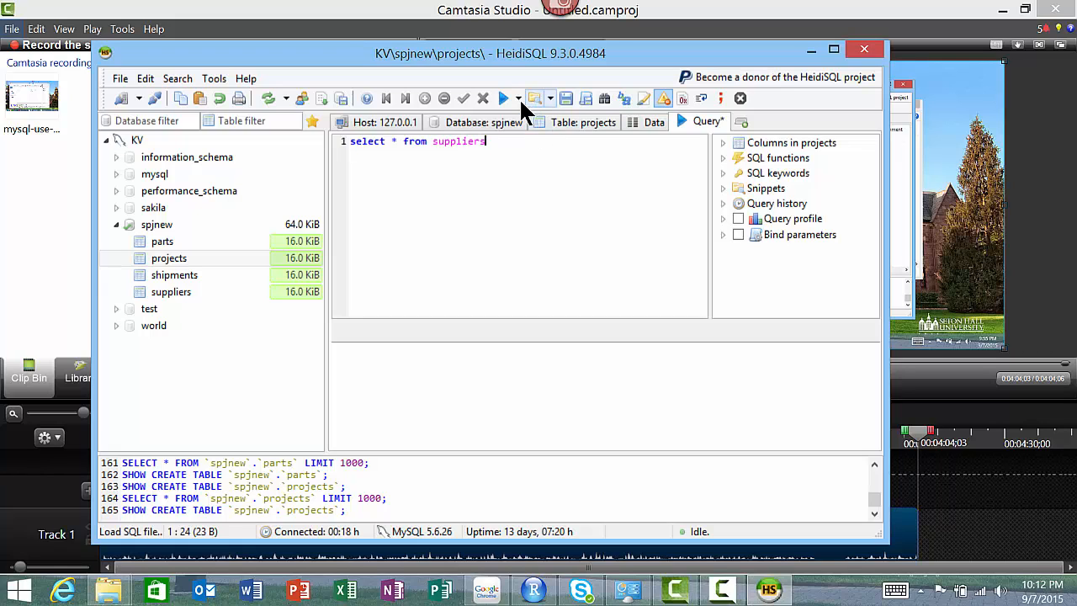
left_click(502, 98)
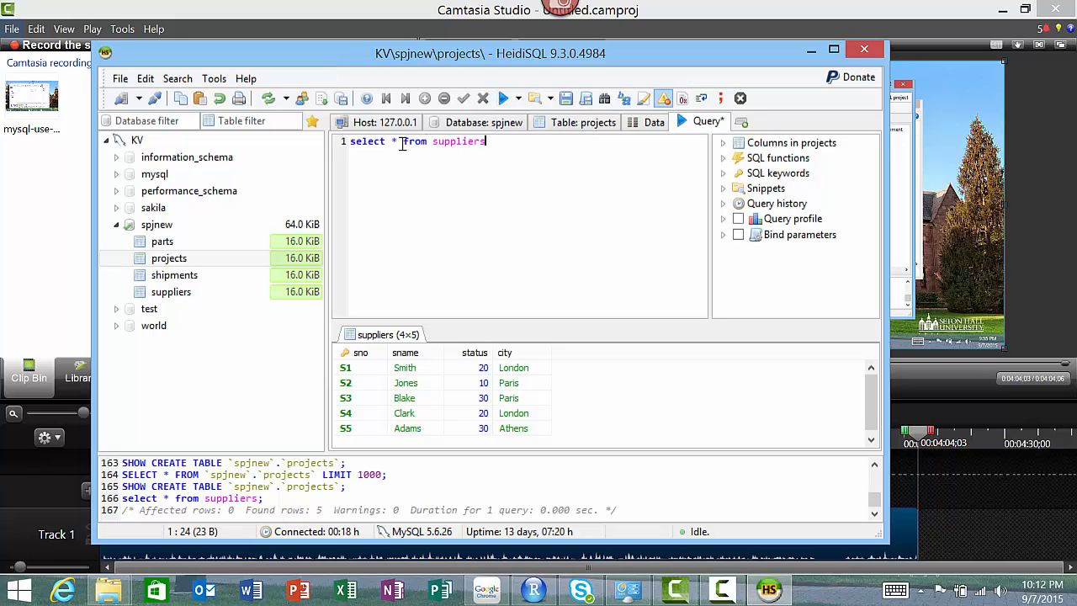
Replace the asterisk with 'sno, sname' and rerun the query
double_click(414, 141)
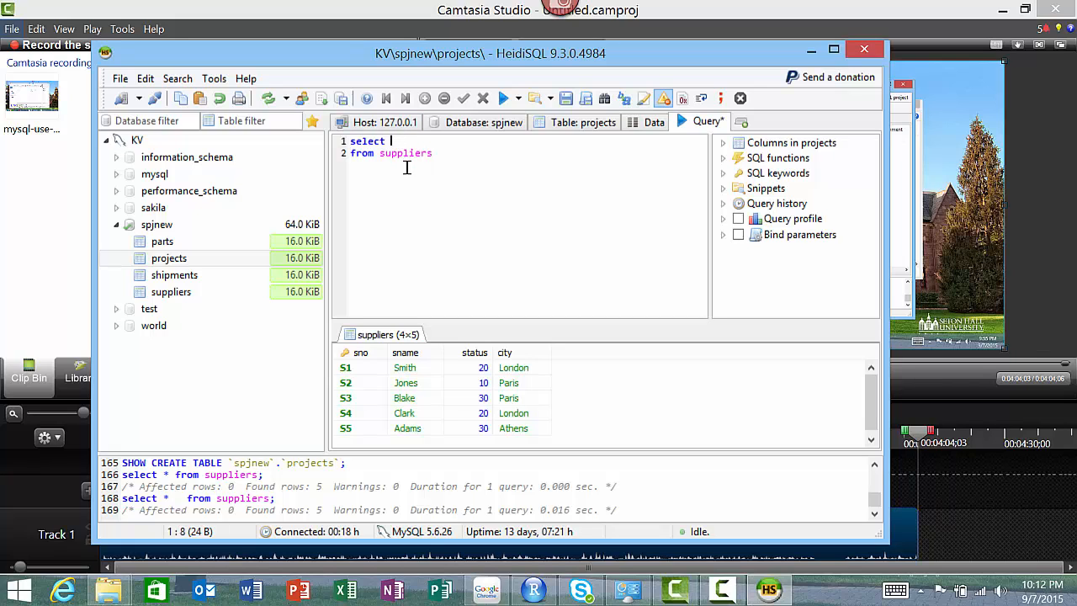
type("sno")
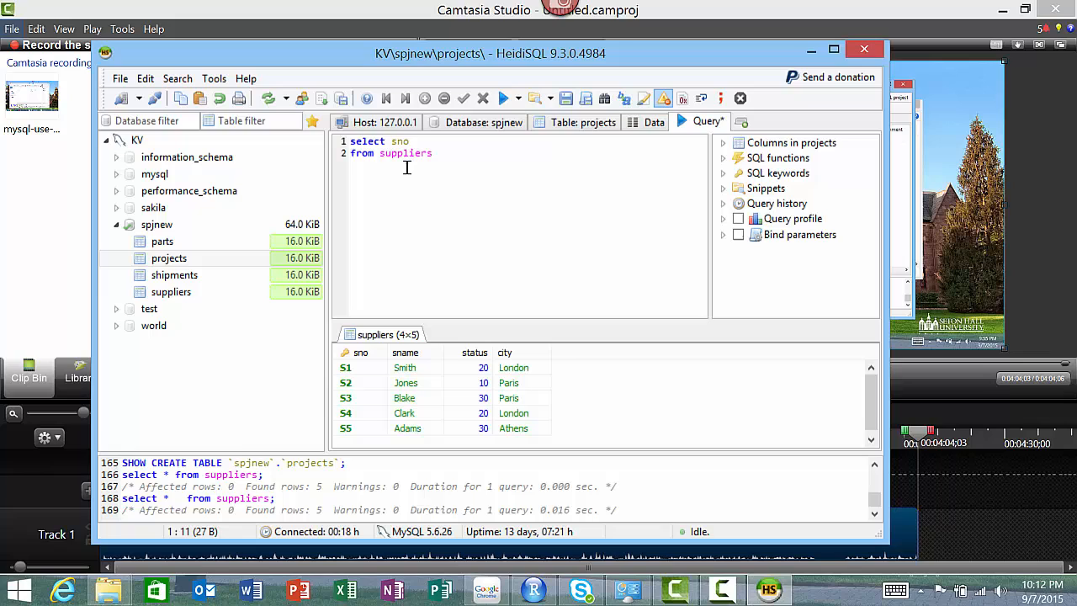
type(", sname")
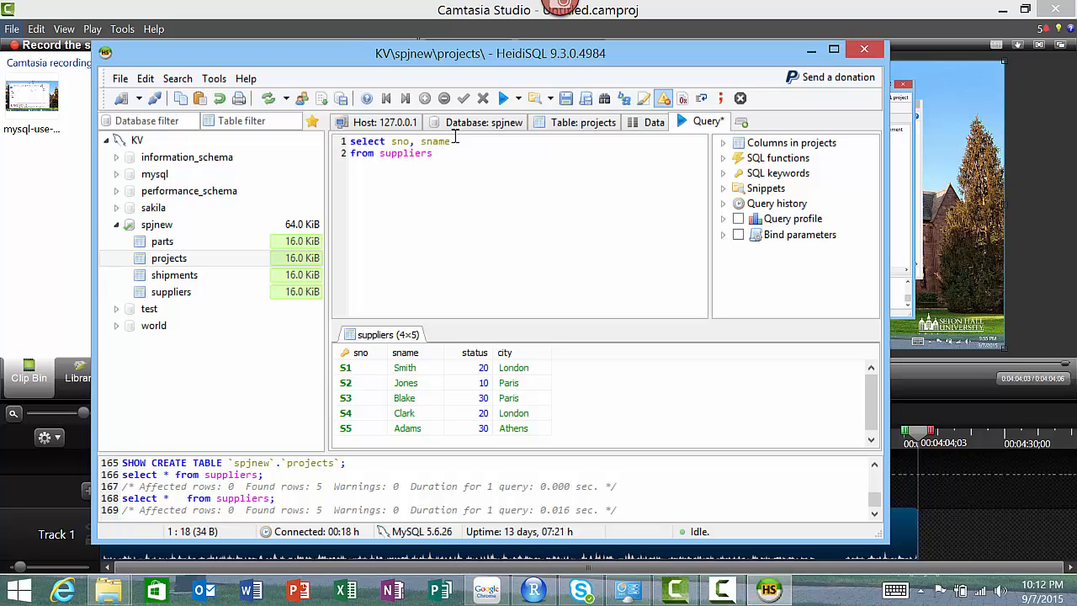
left_click(503, 98)
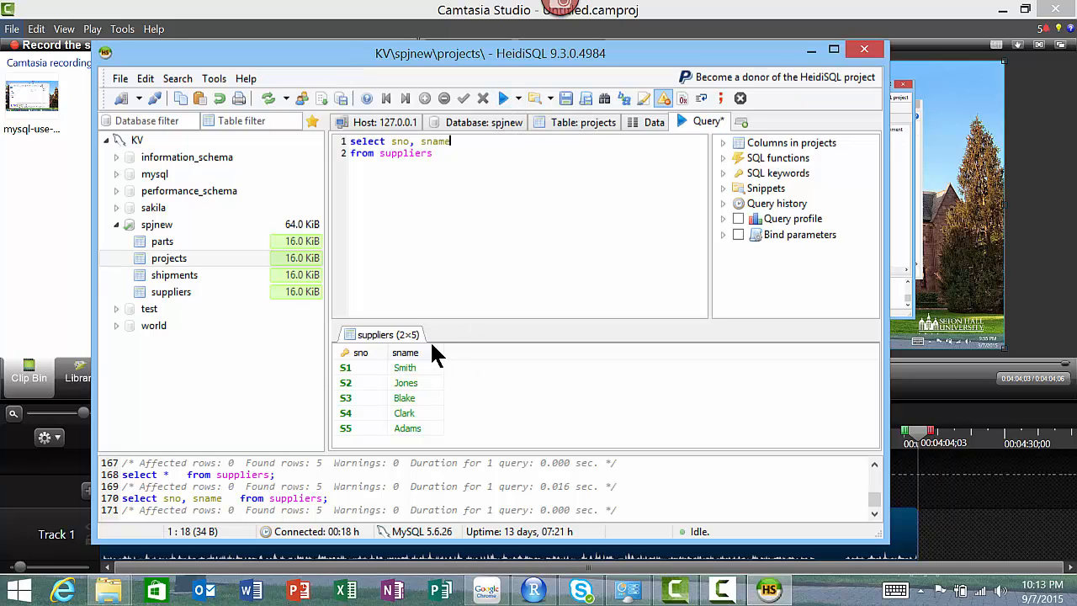
mouse_move(395, 334)
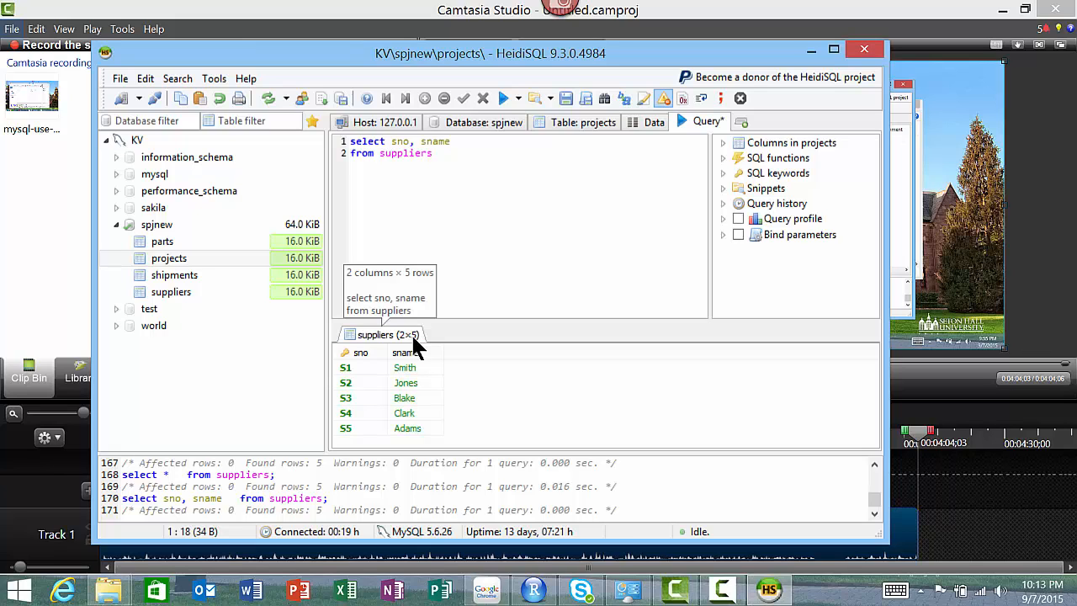
mouse_move(494, 175)
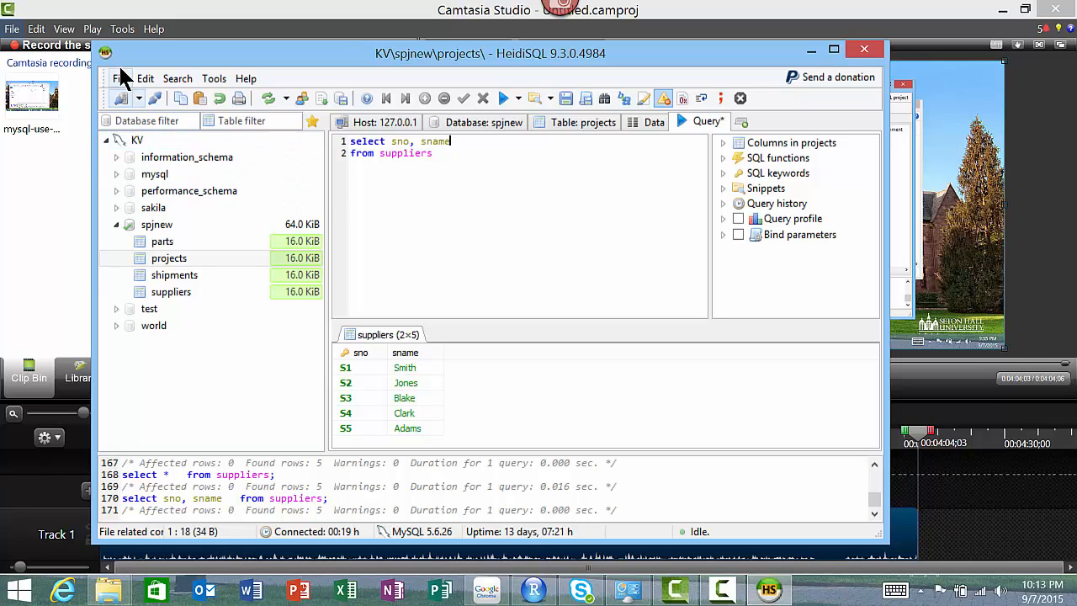
mouse_move(120, 78)
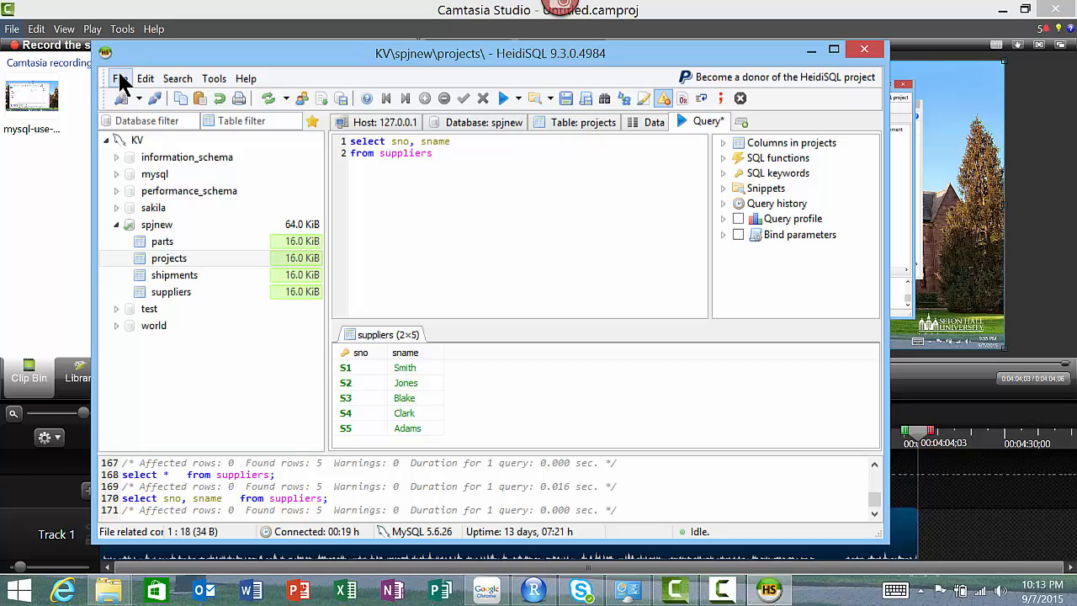
Start loading the university.sql script via File > Load SQL file
left_click(448, 141)
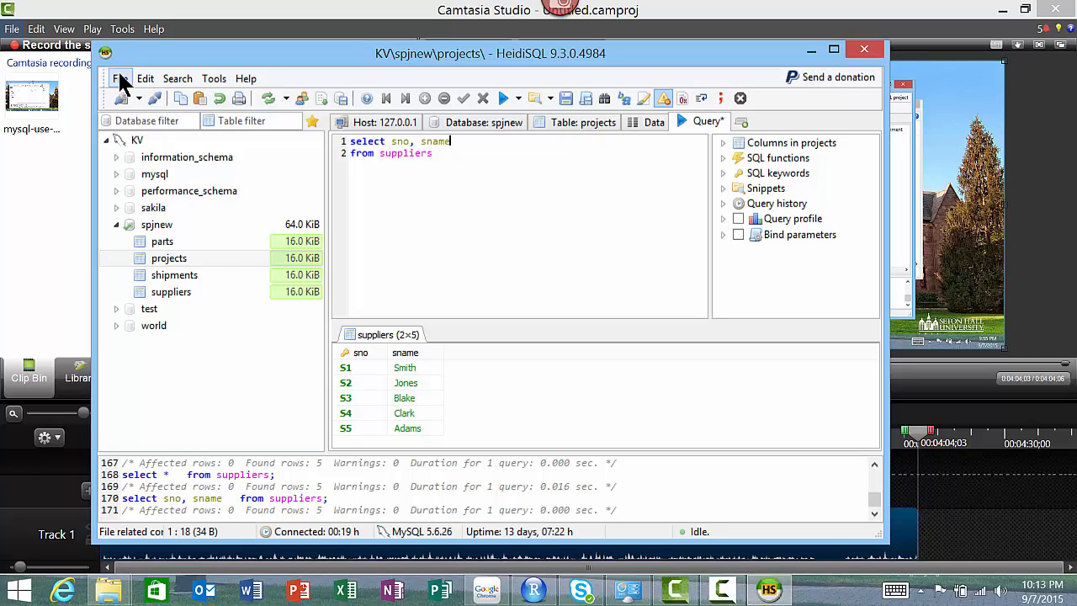
left_click(119, 78)
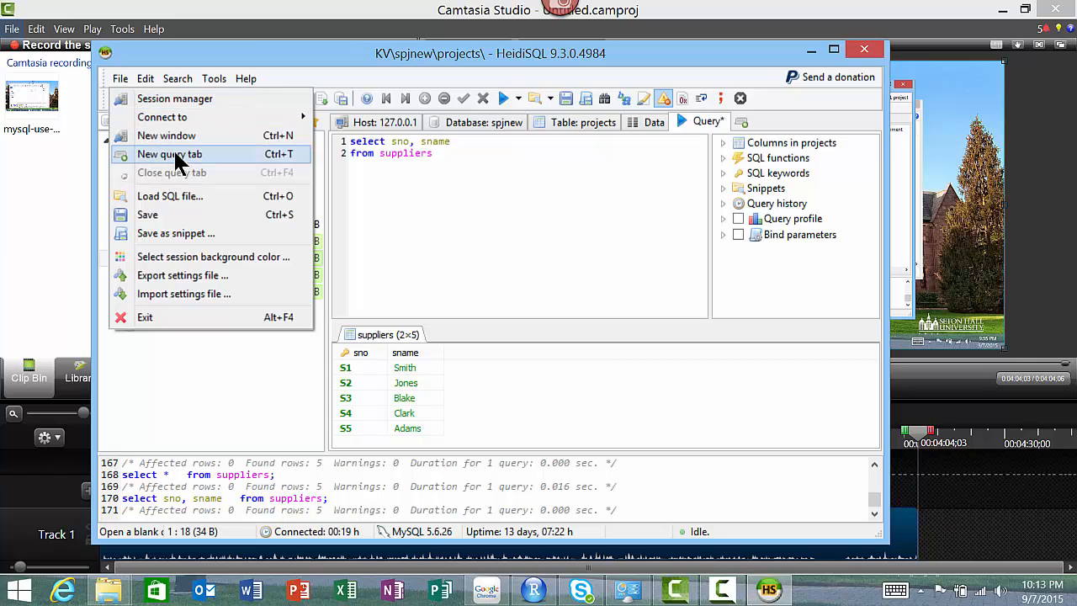
left_click(169, 196)
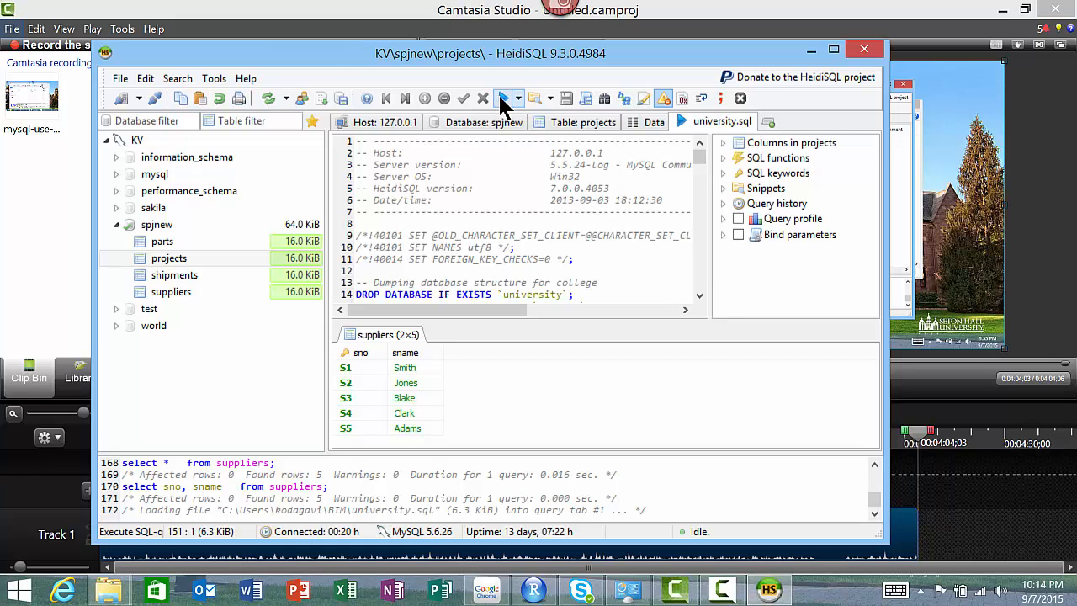
Execute university.sql, dismiss the warnings, and refresh the KV session's database list
left_click(500, 99)
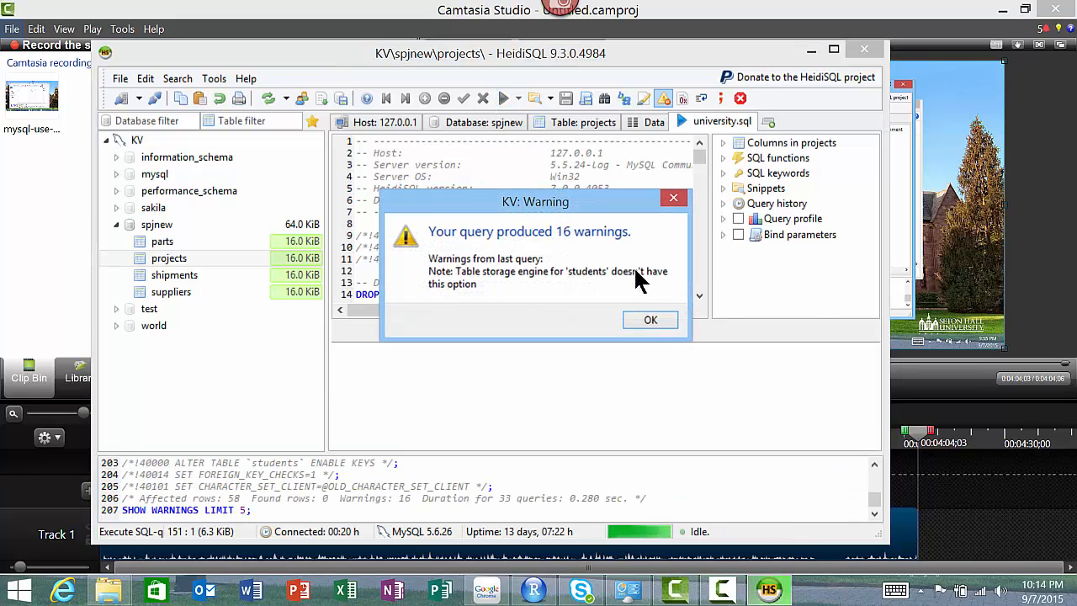
left_click(650, 320)
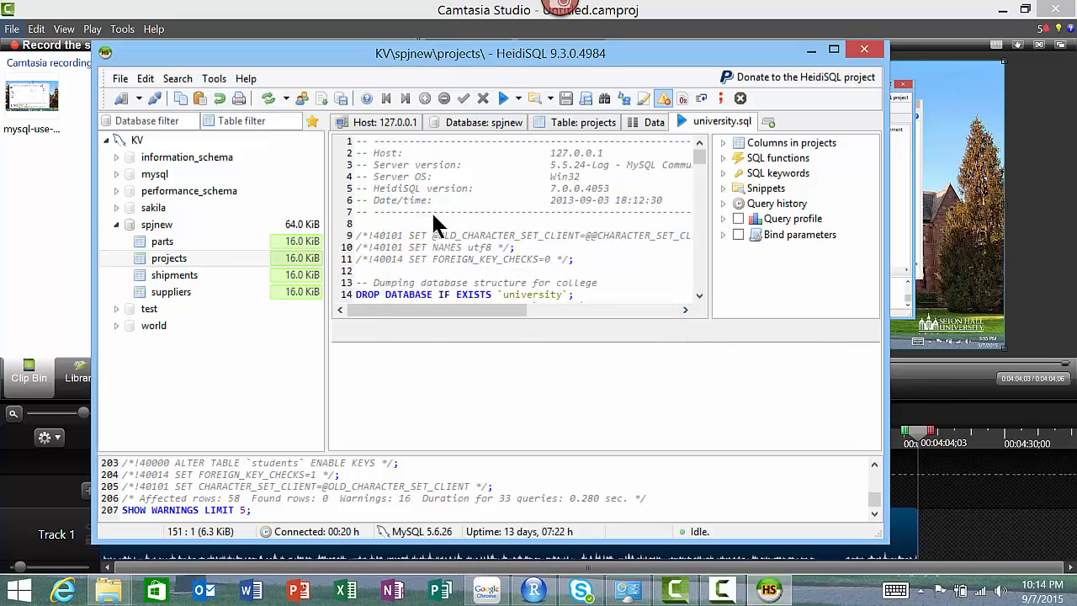
left_click(137, 140)
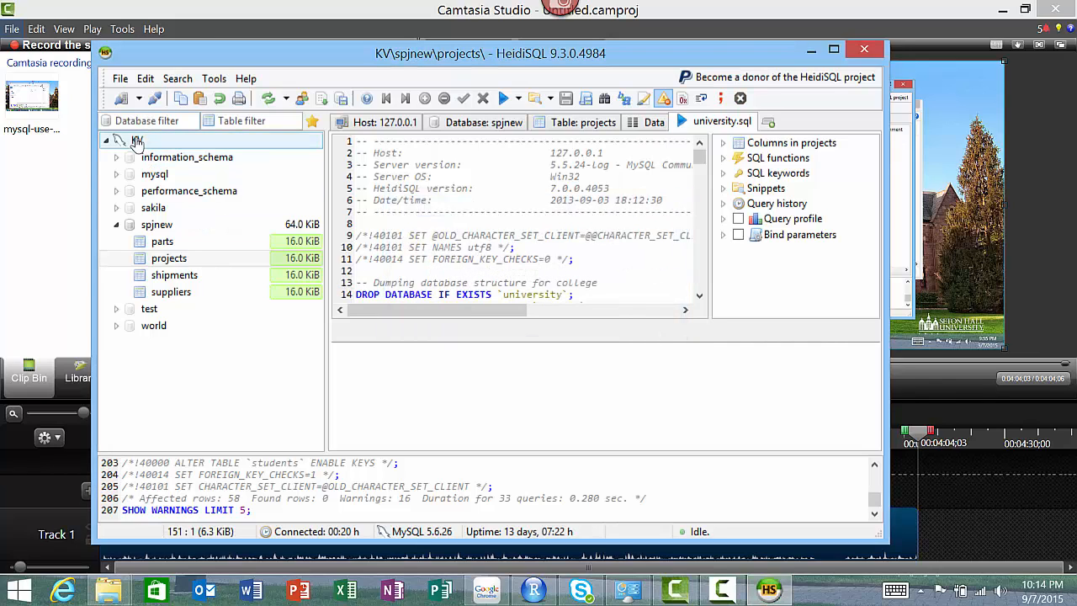
right_click(136, 139)
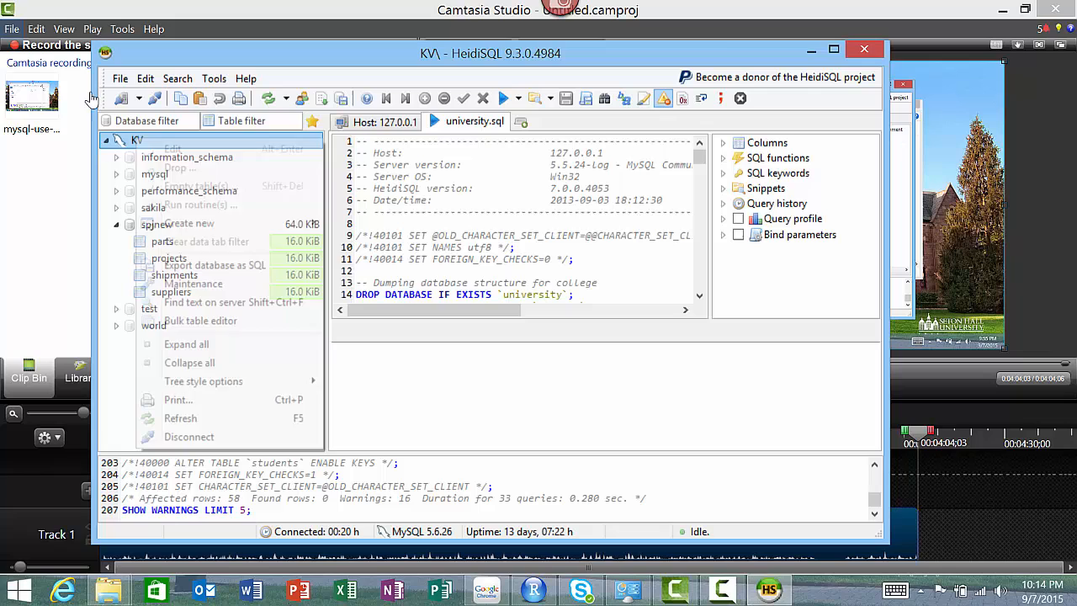
mouse_move(206, 373)
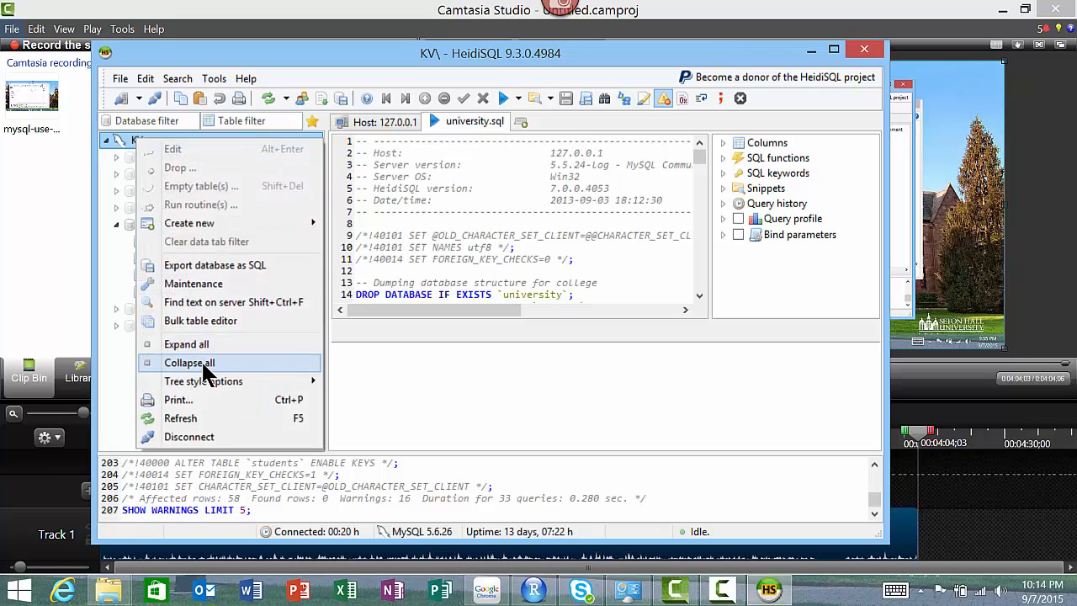
mouse_move(181, 418)
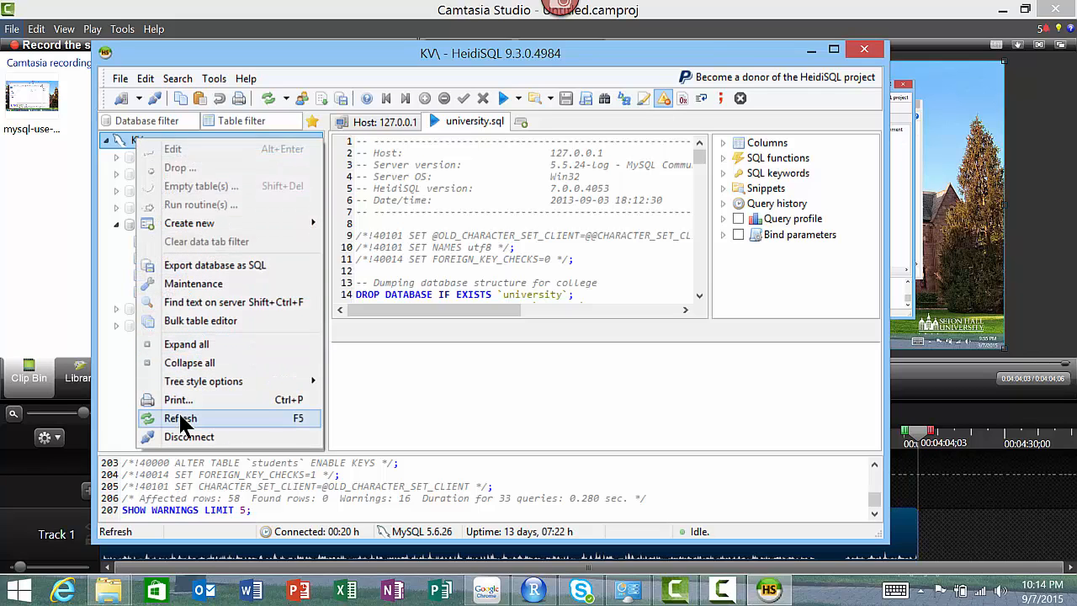
left_click(180, 418)
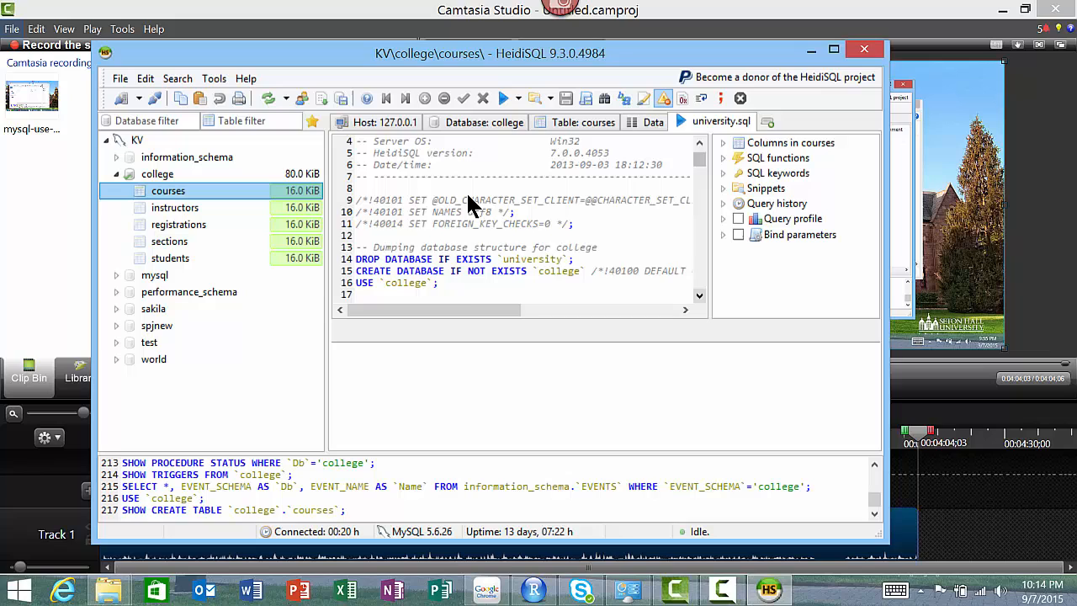
Browse the courses (five rows) and sections (six rows) data, then return to university.sql
scroll("down", 3)
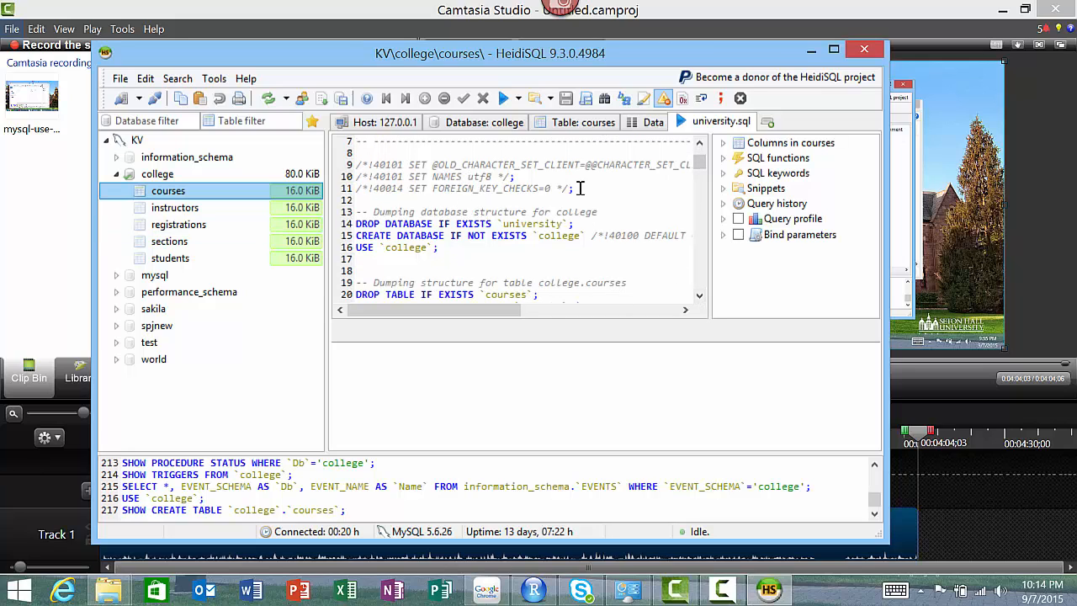
mouse_move(383, 139)
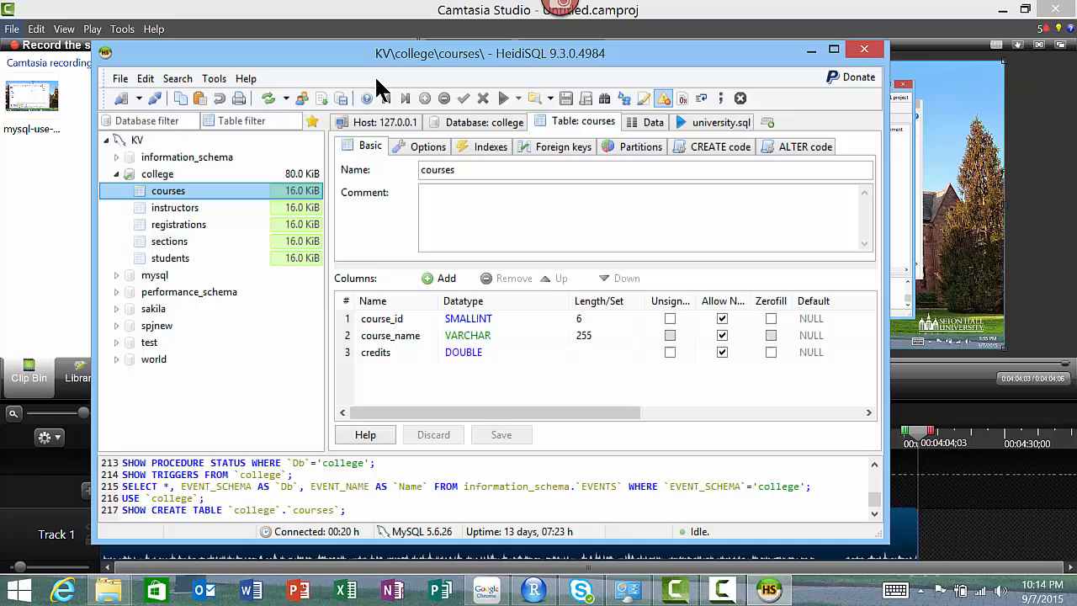
left_click(390, 334)
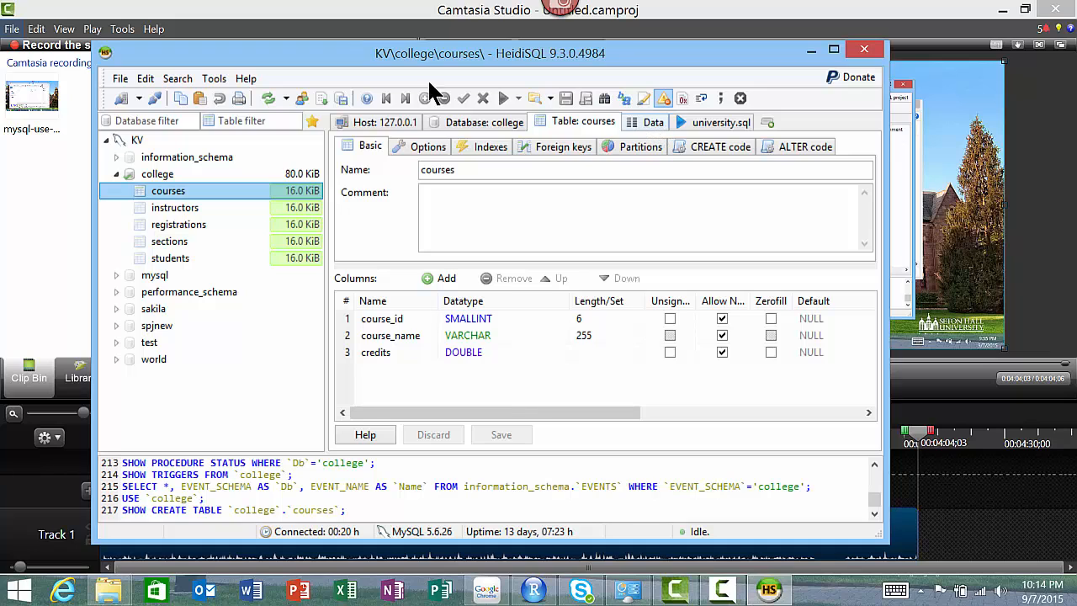
left_click(652, 121)
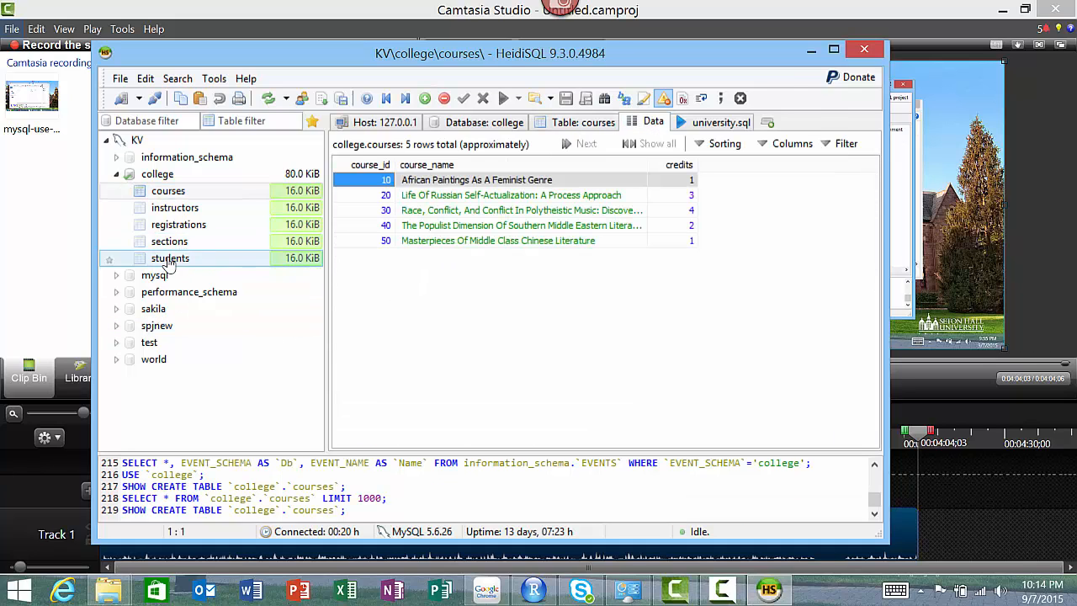
left_click(178, 224)
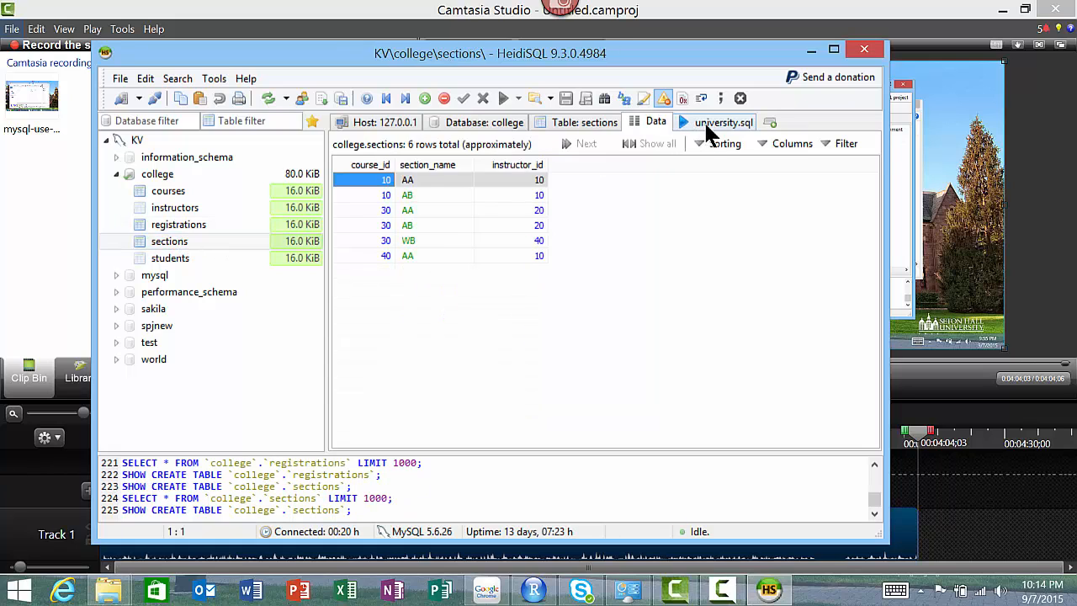
left_click(723, 122)
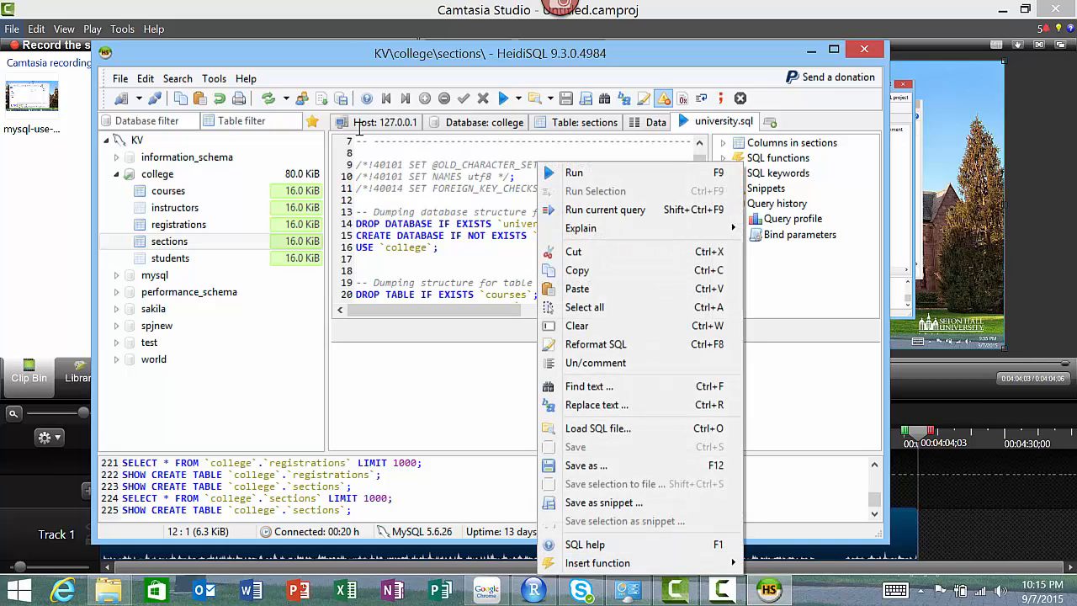
mouse_move(577, 269)
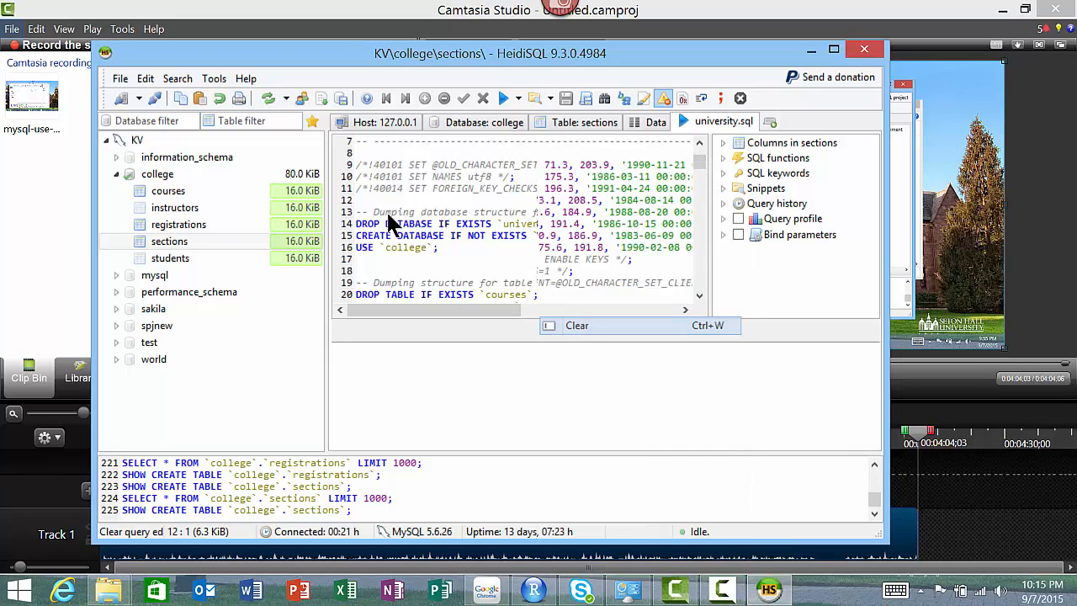
Clear the editor and run SELECT count(*) FROM students, which returns 25
left_click(576, 325)
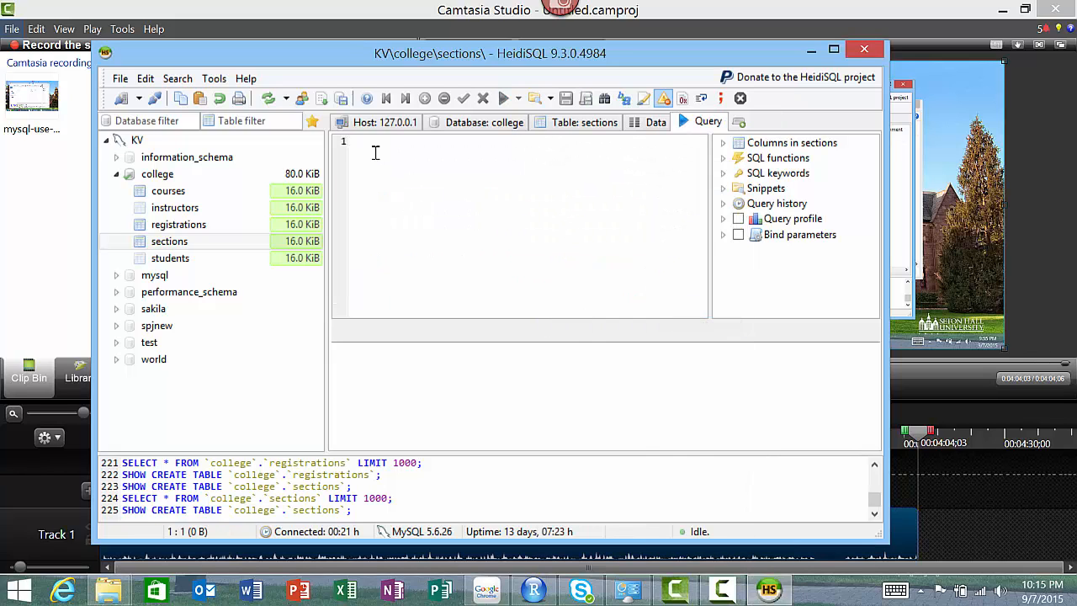
type("select")
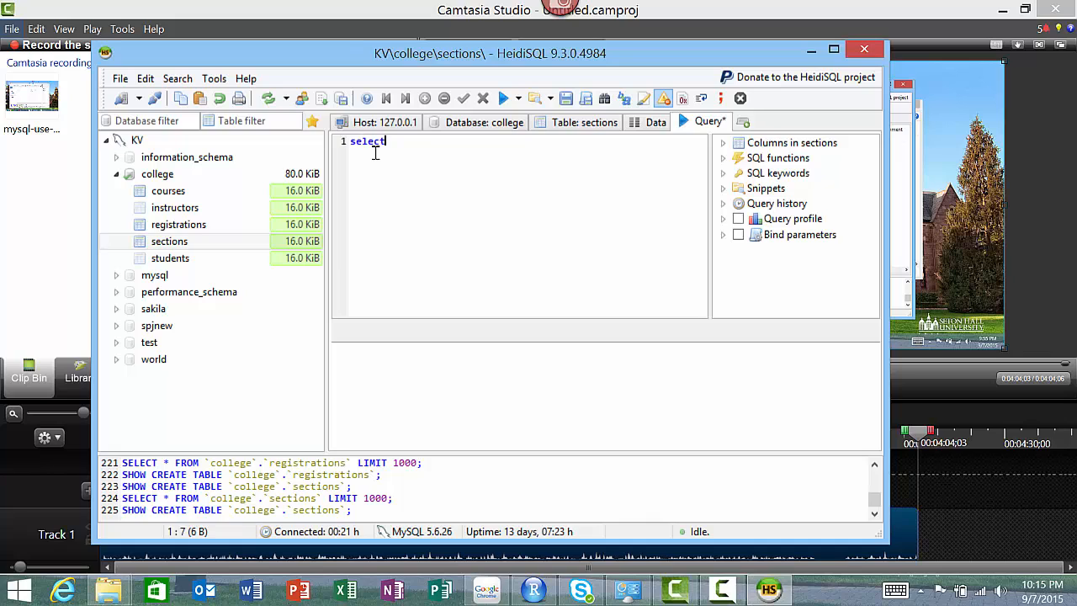
type("cour")
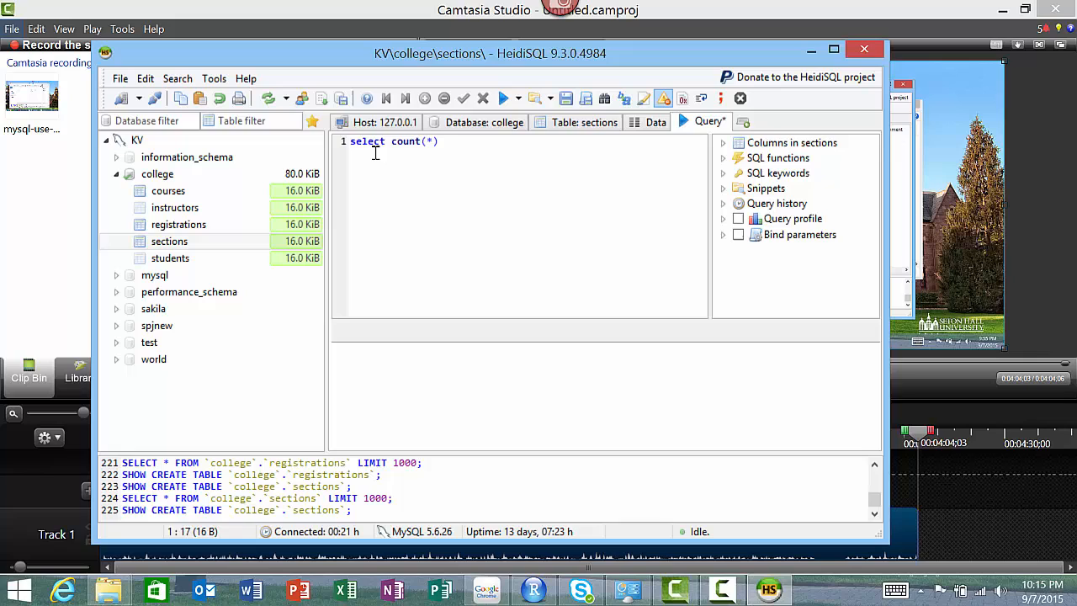
type("from students")
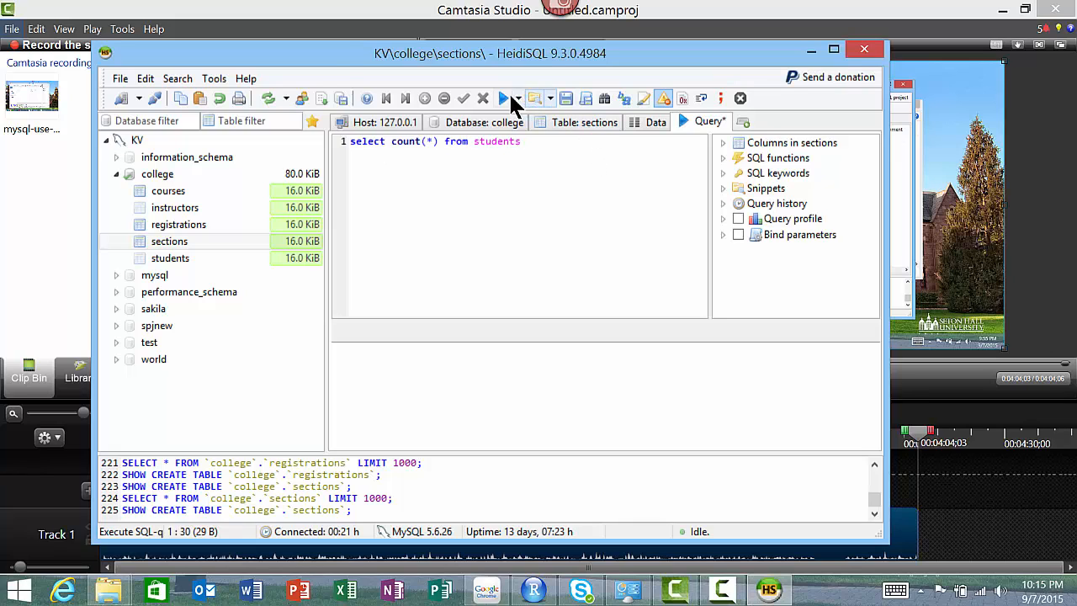
left_click(503, 99)
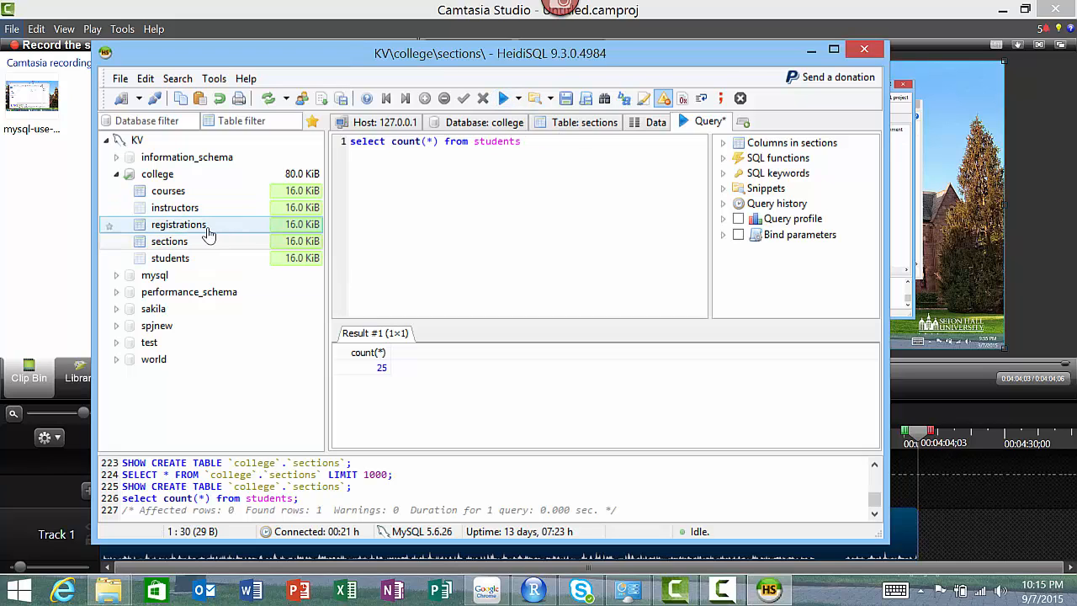
left_click(170, 257)
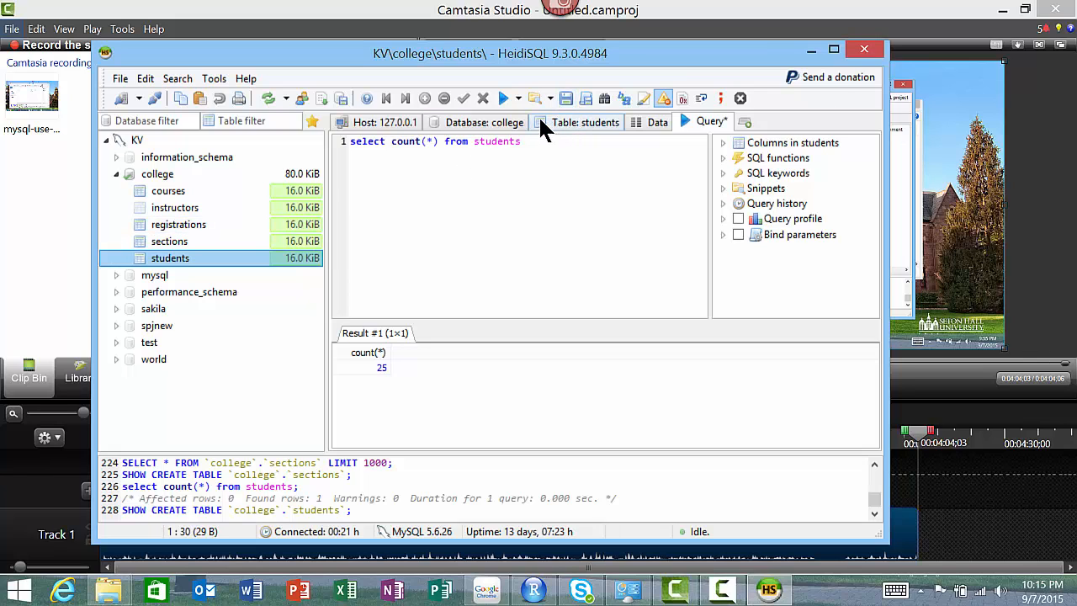
Show the students table data and scroll through its 25 records
left_click(657, 121)
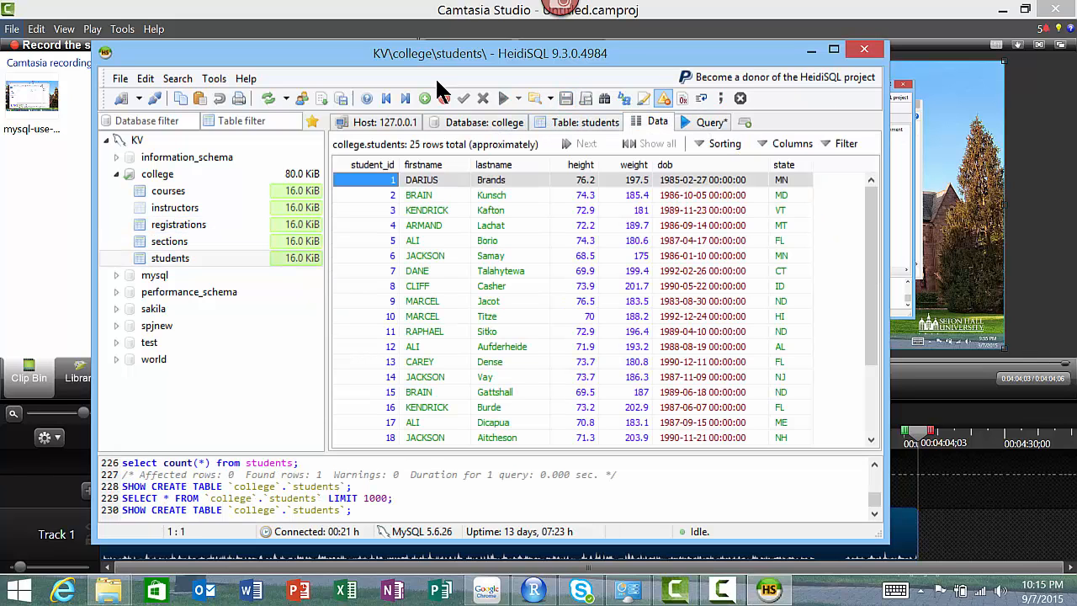
scroll("down", 3)
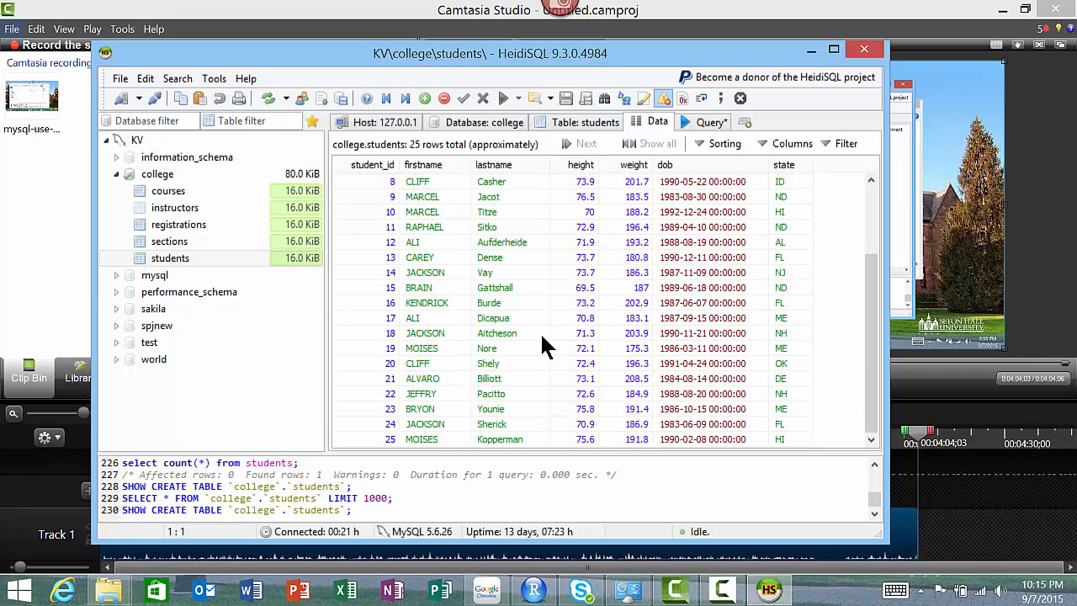